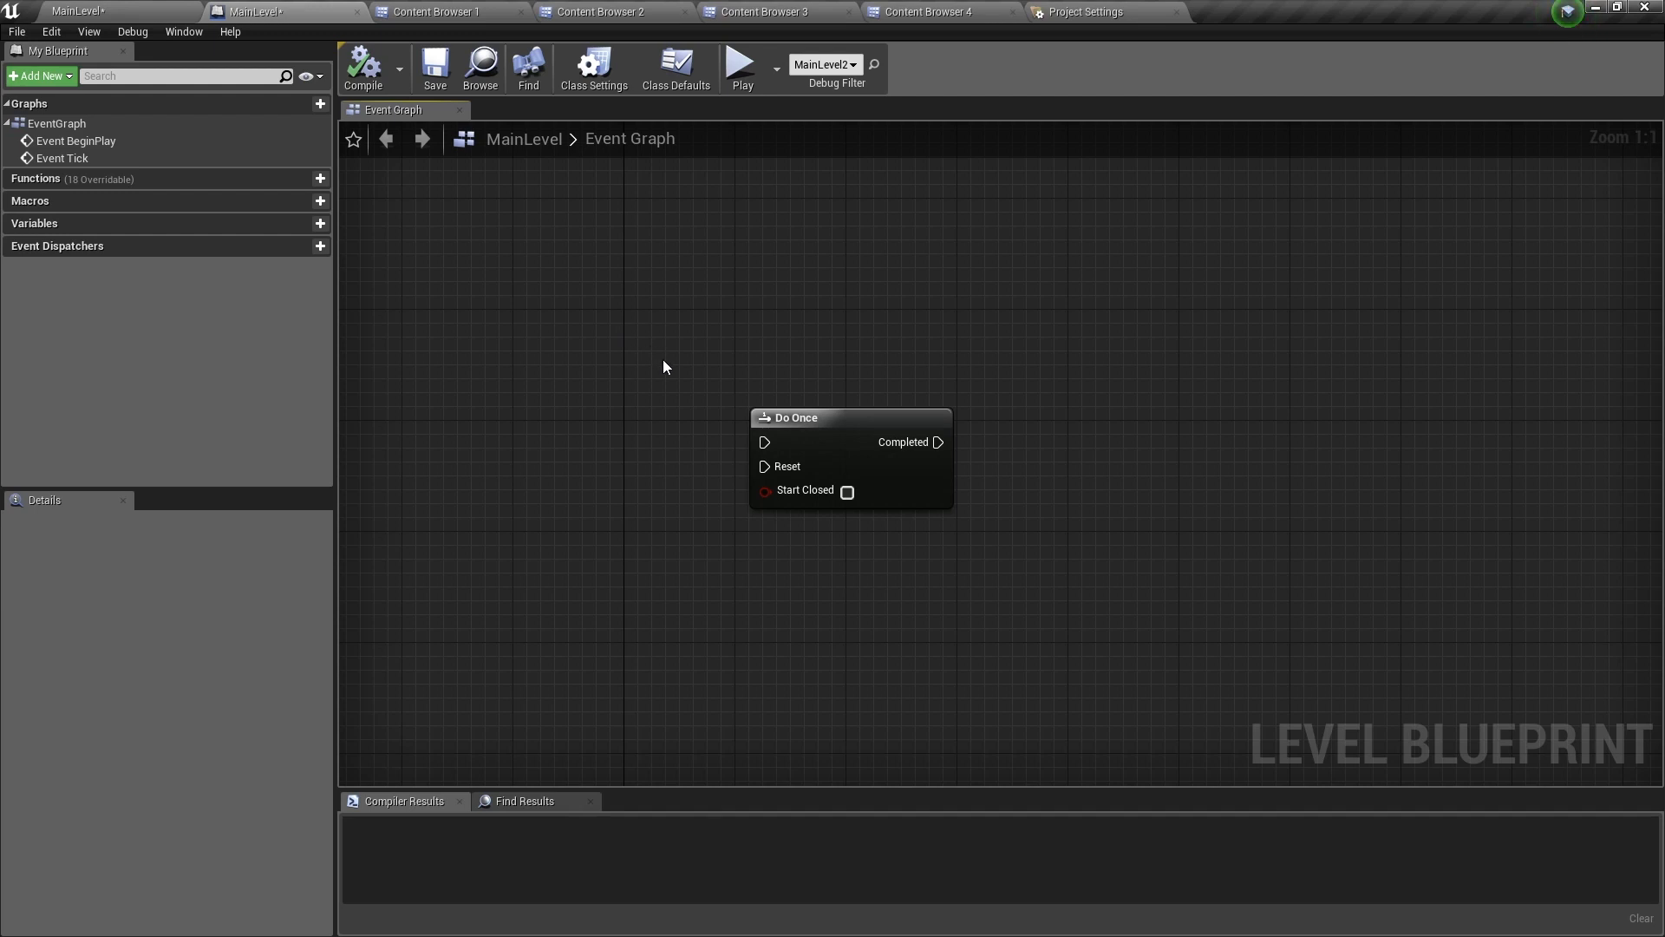
Step: Place a Do Once node in the level blueprint's event graph, still unconnected
click(828, 417)
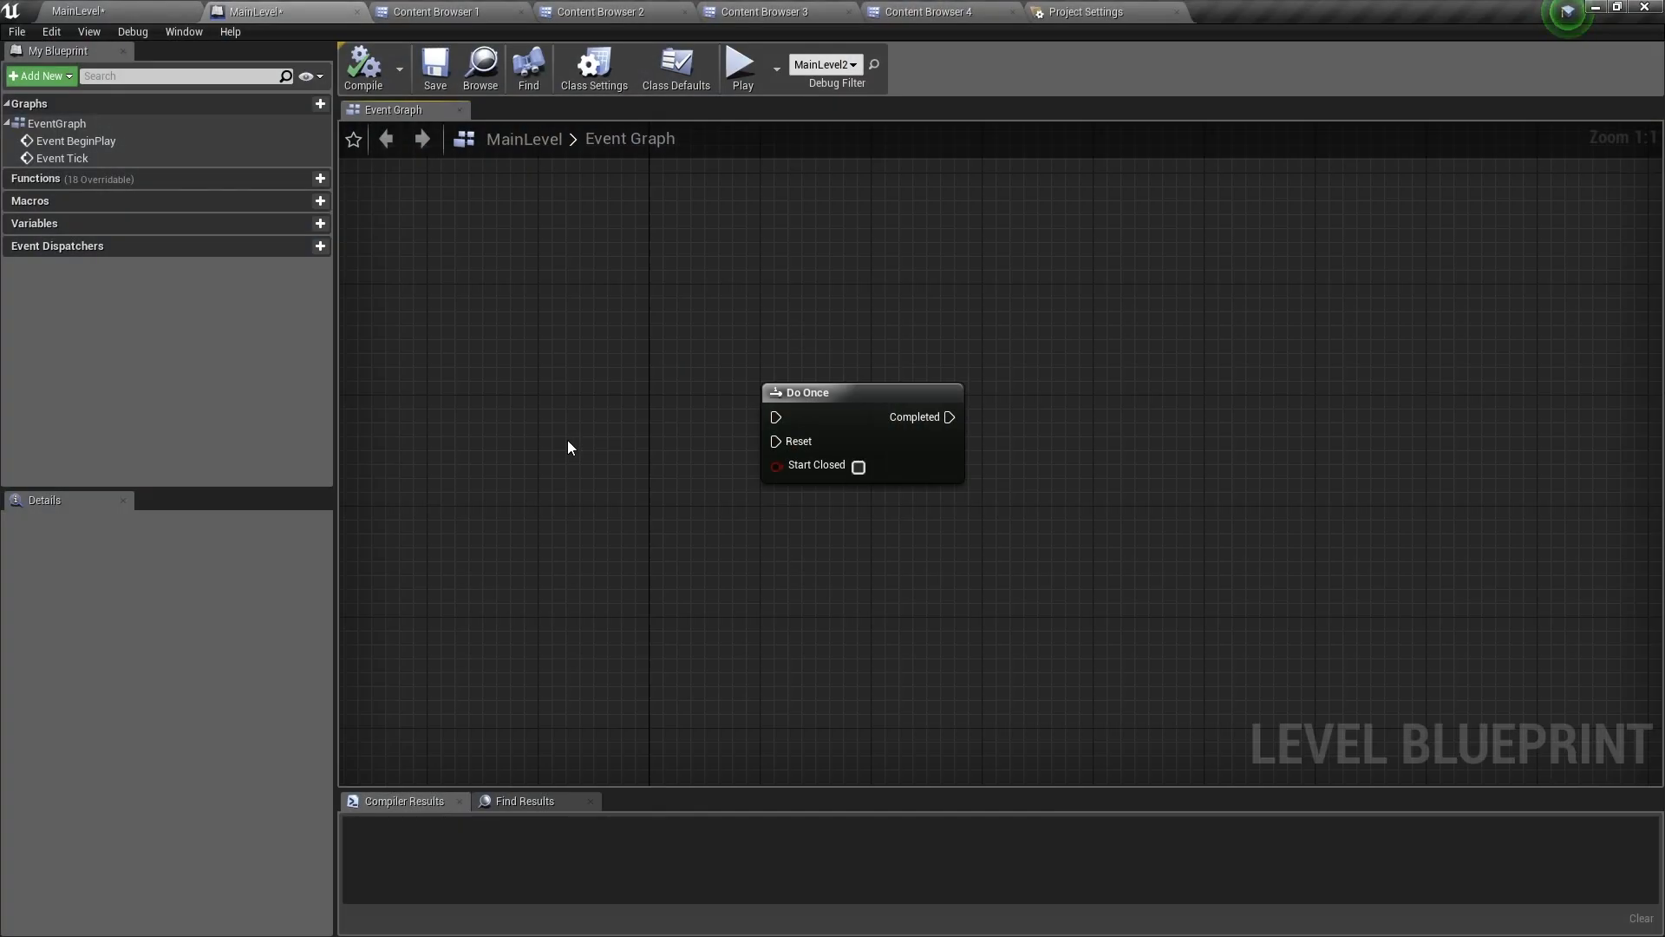
mouse_move(767, 482)
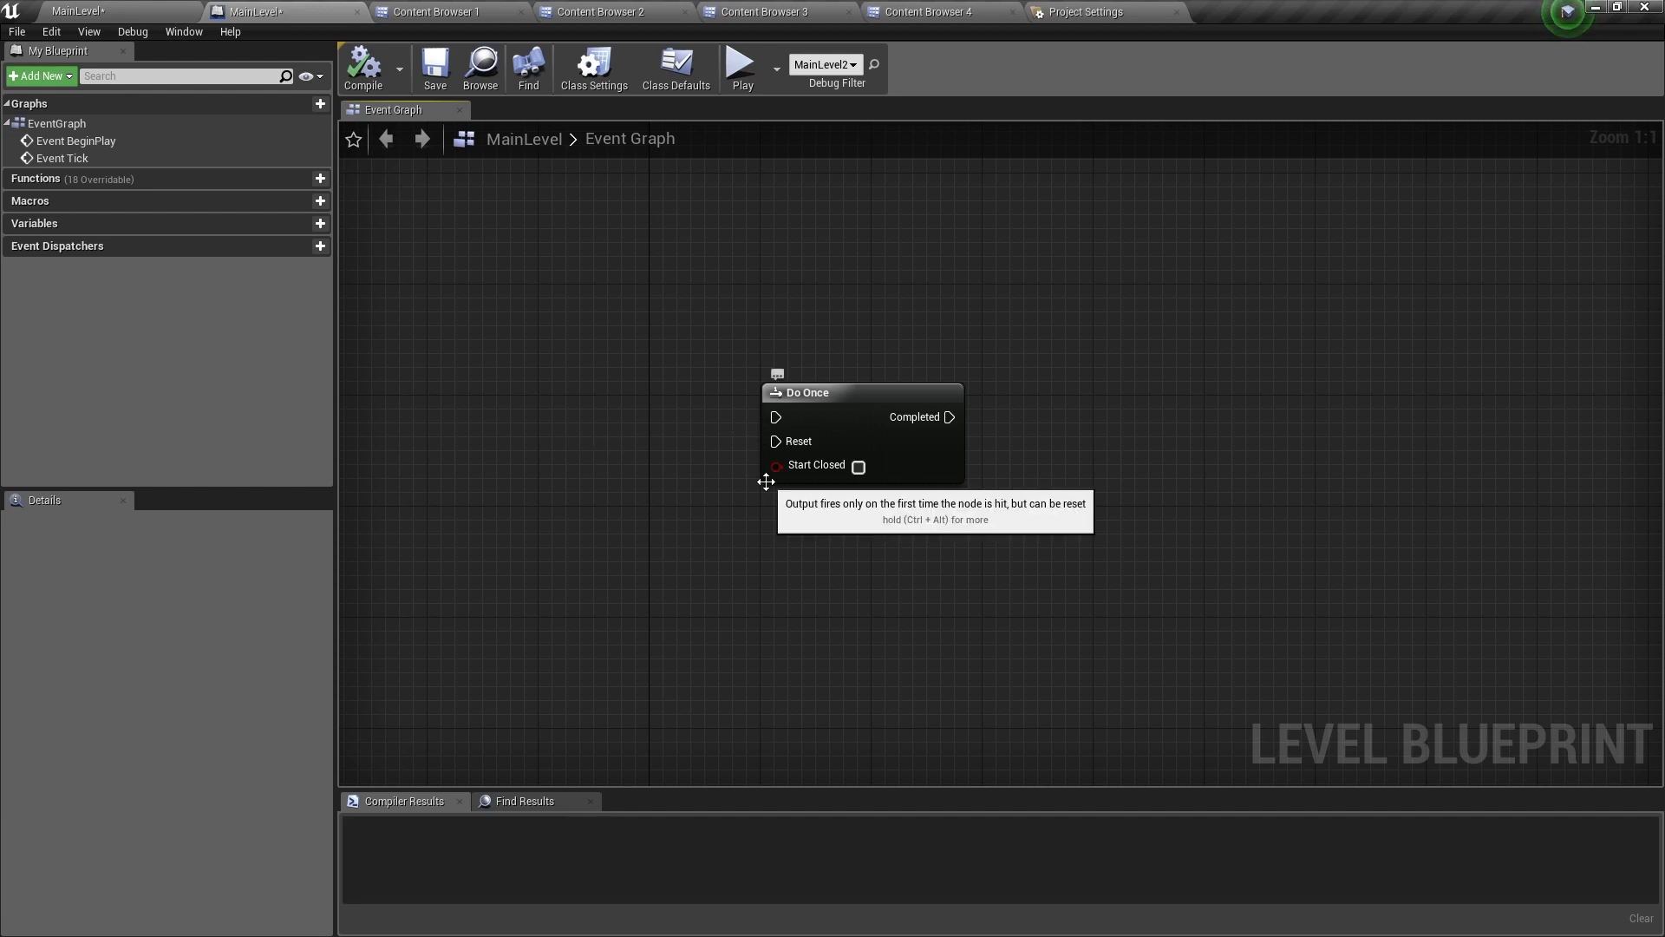
mouse_move(899, 429)
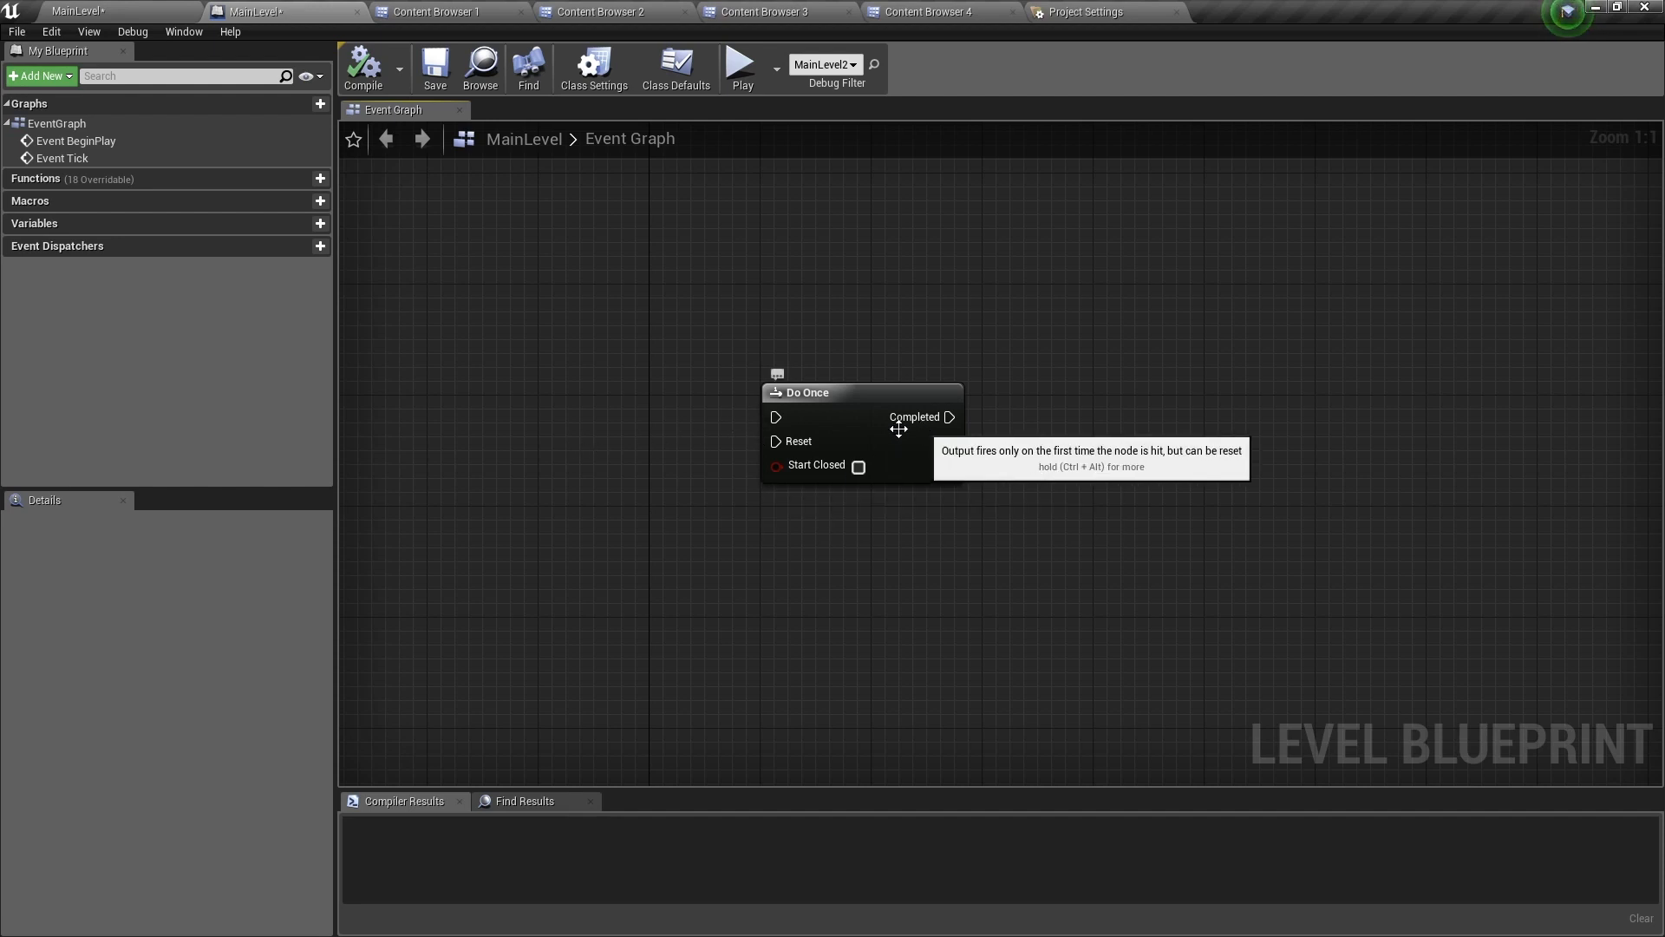
mouse_move(752, 418)
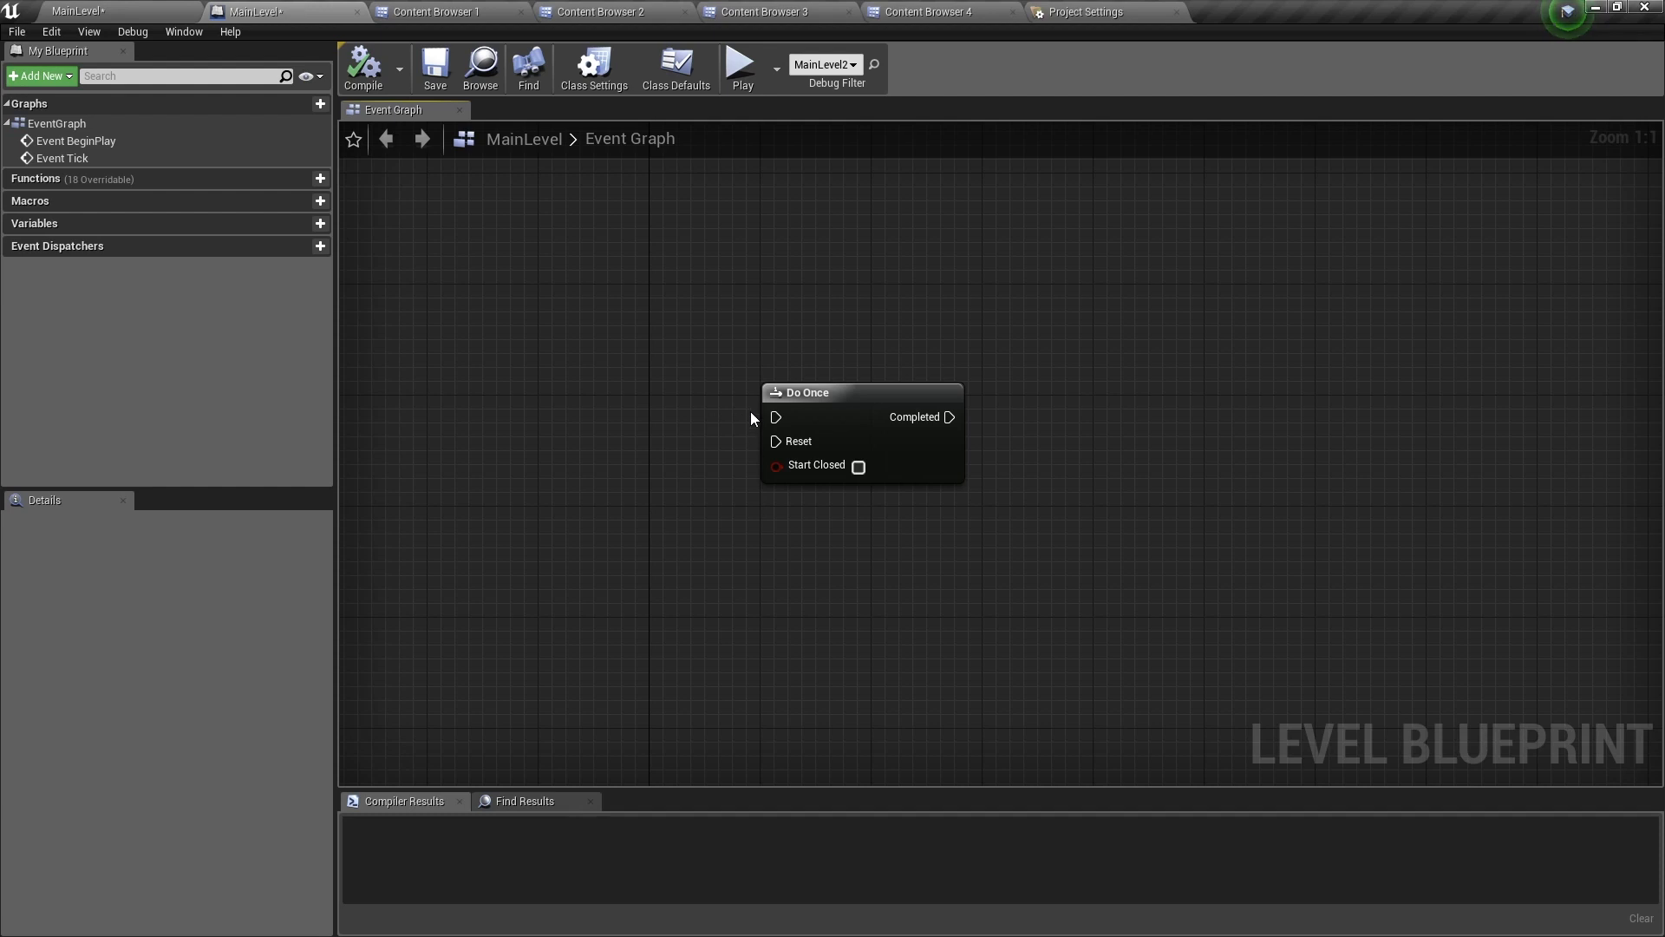
mouse_move(749, 451)
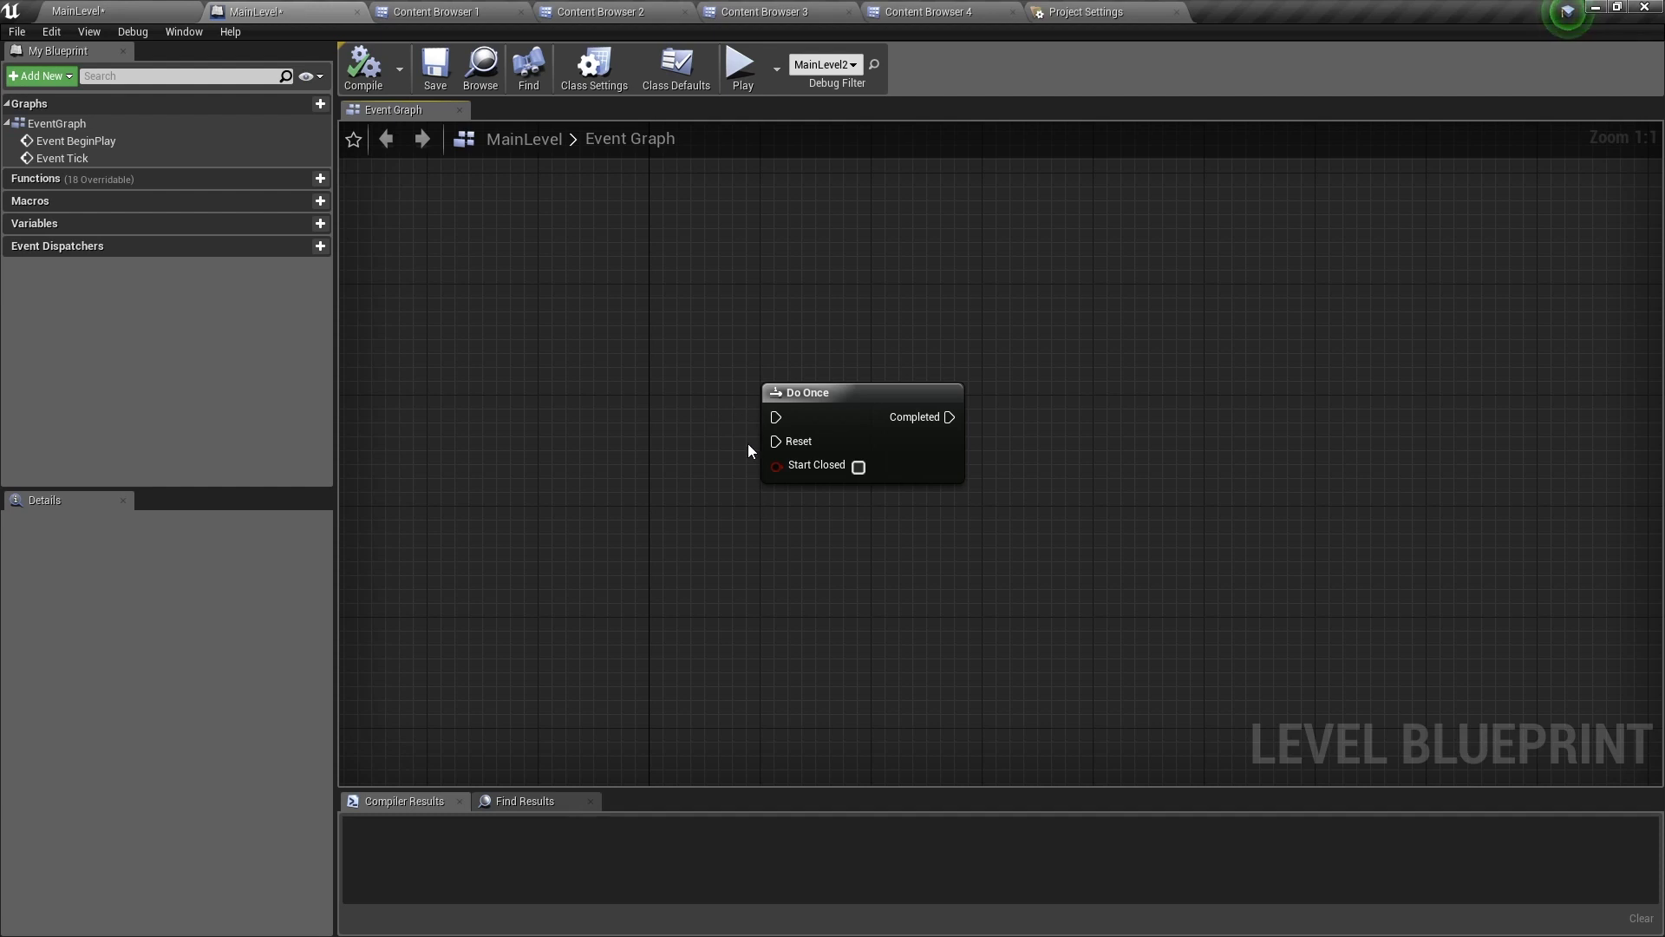
mouse_move(858, 466)
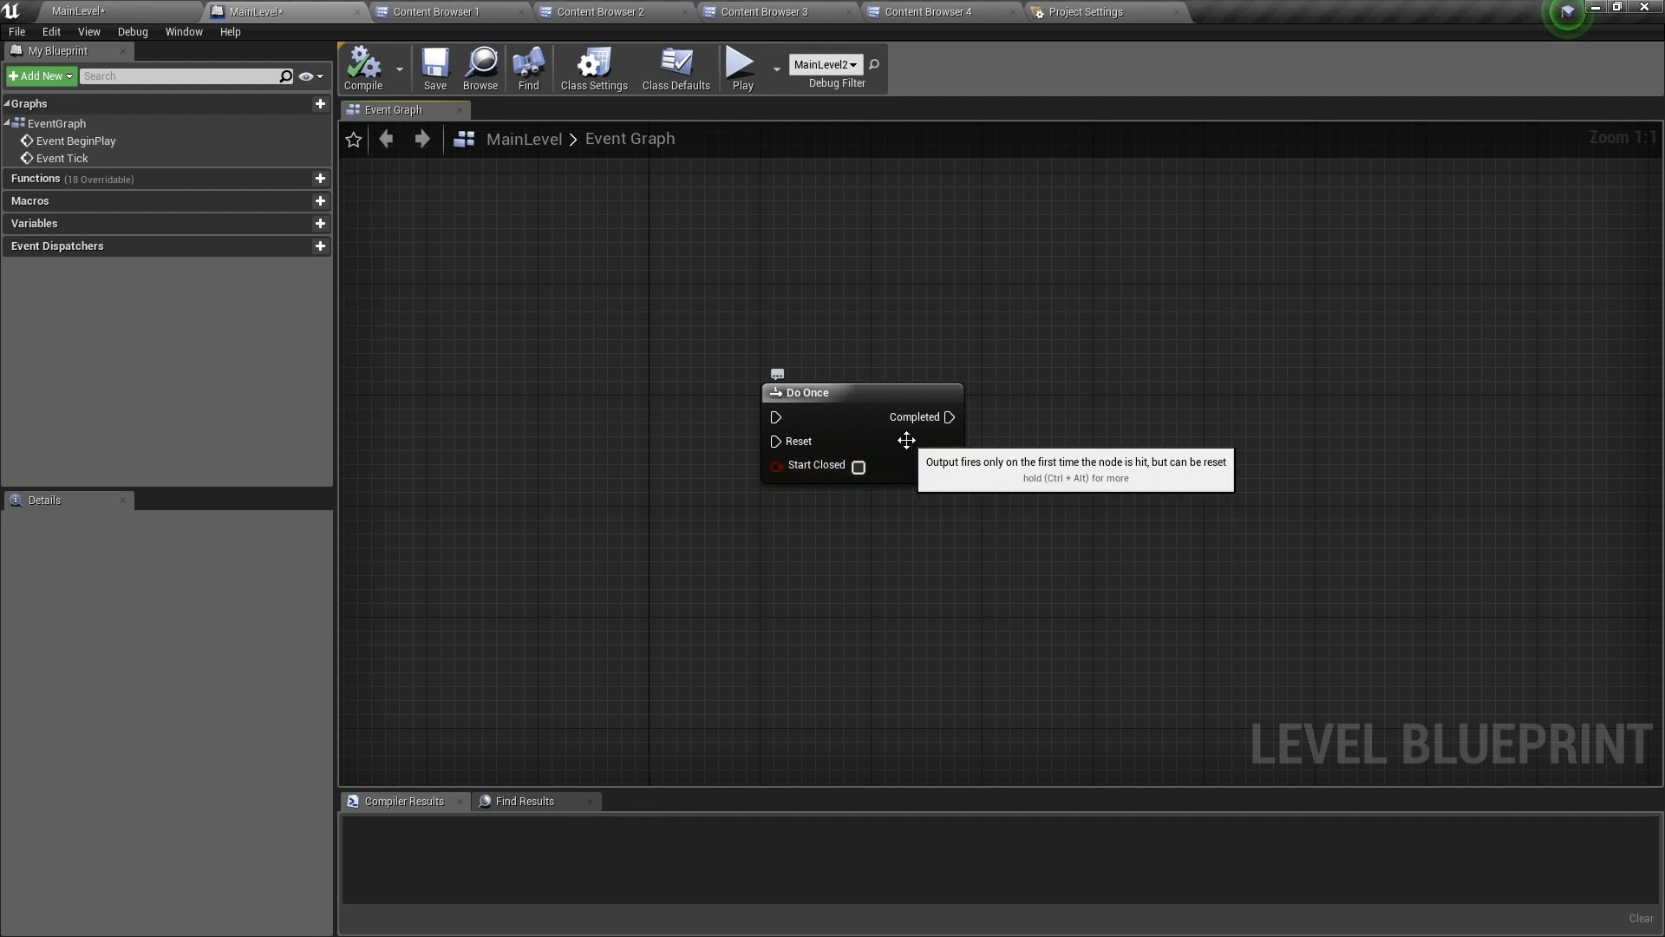
drag(949, 416, 997, 423)
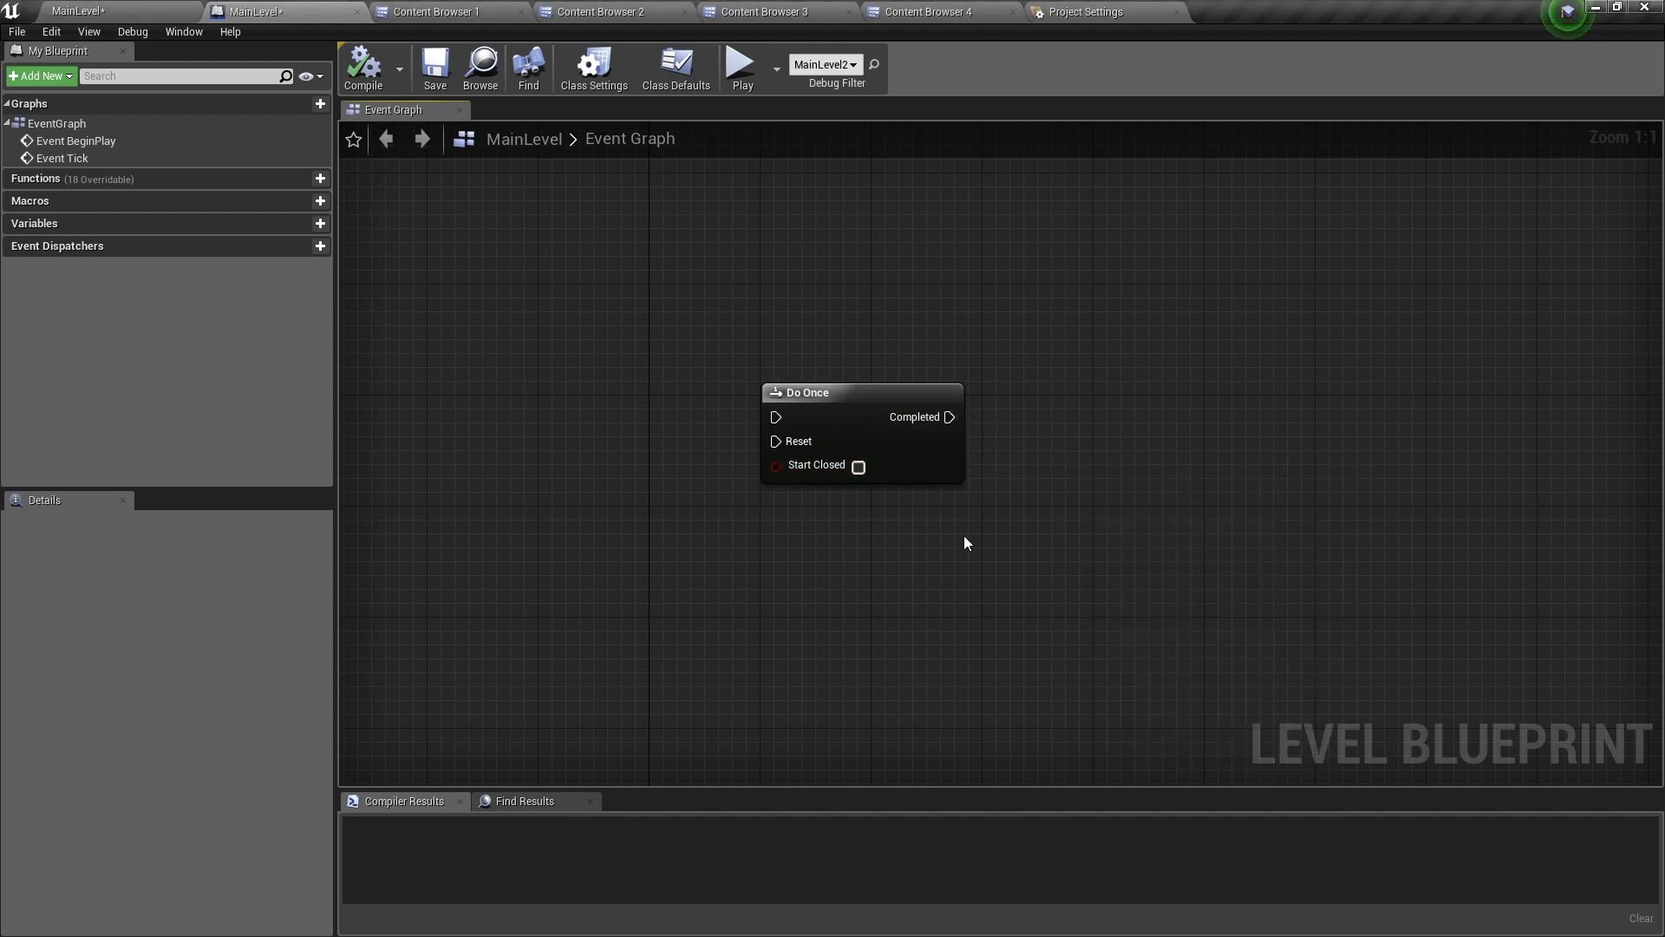
mouse_move(699, 547)
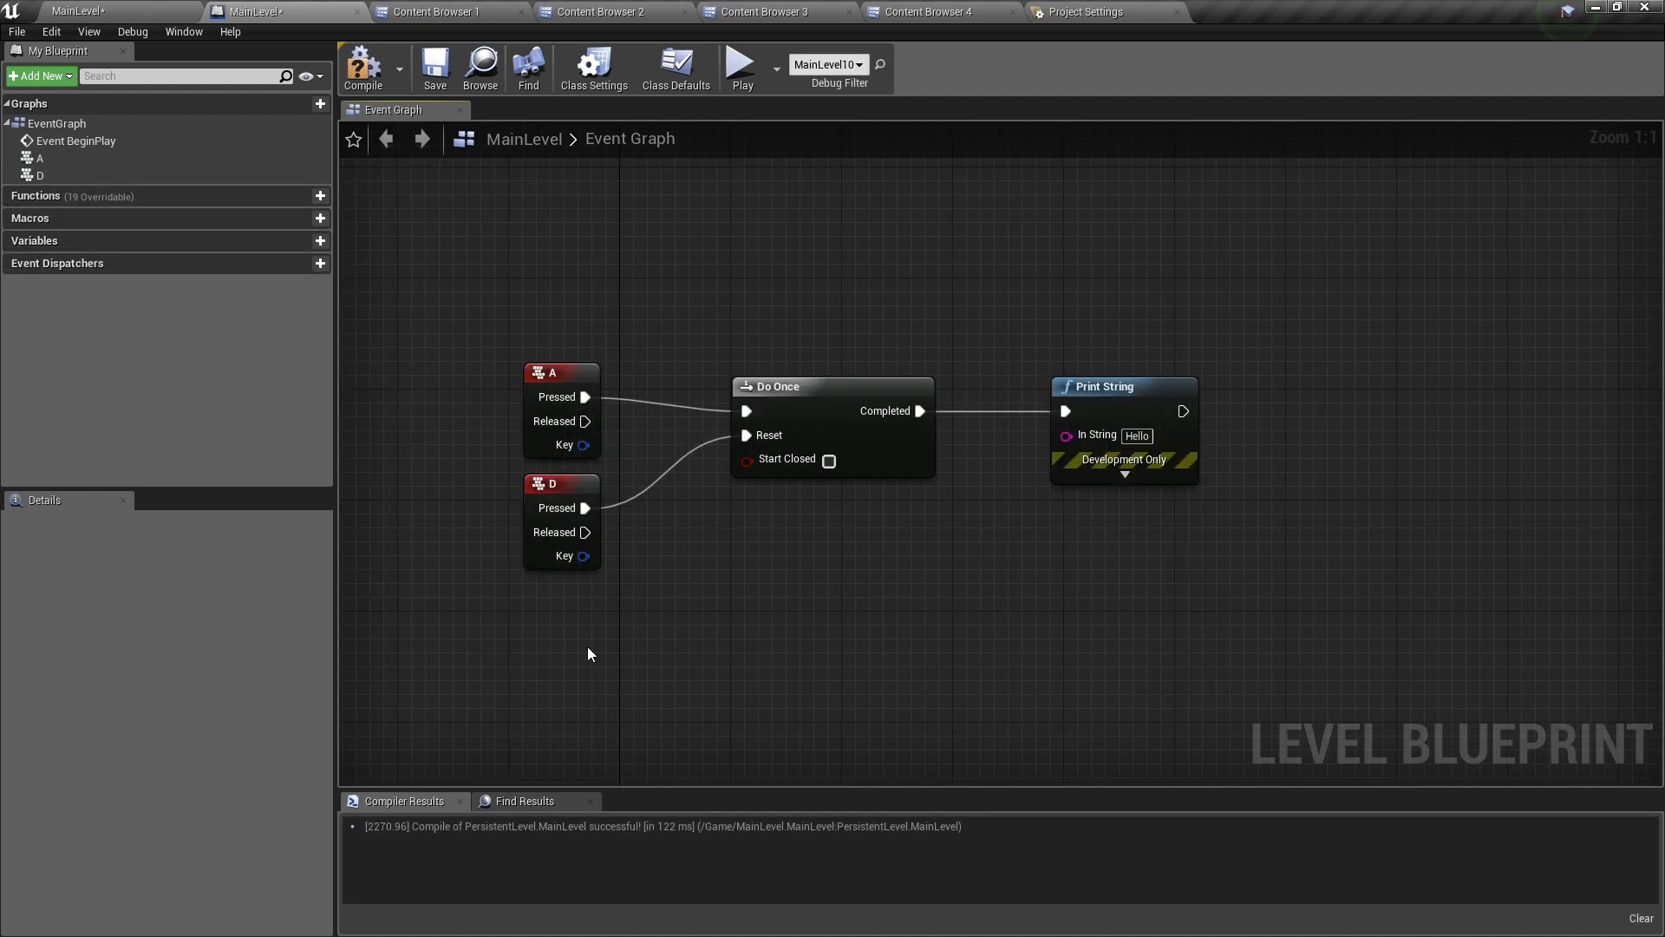
mouse_move(619, 411)
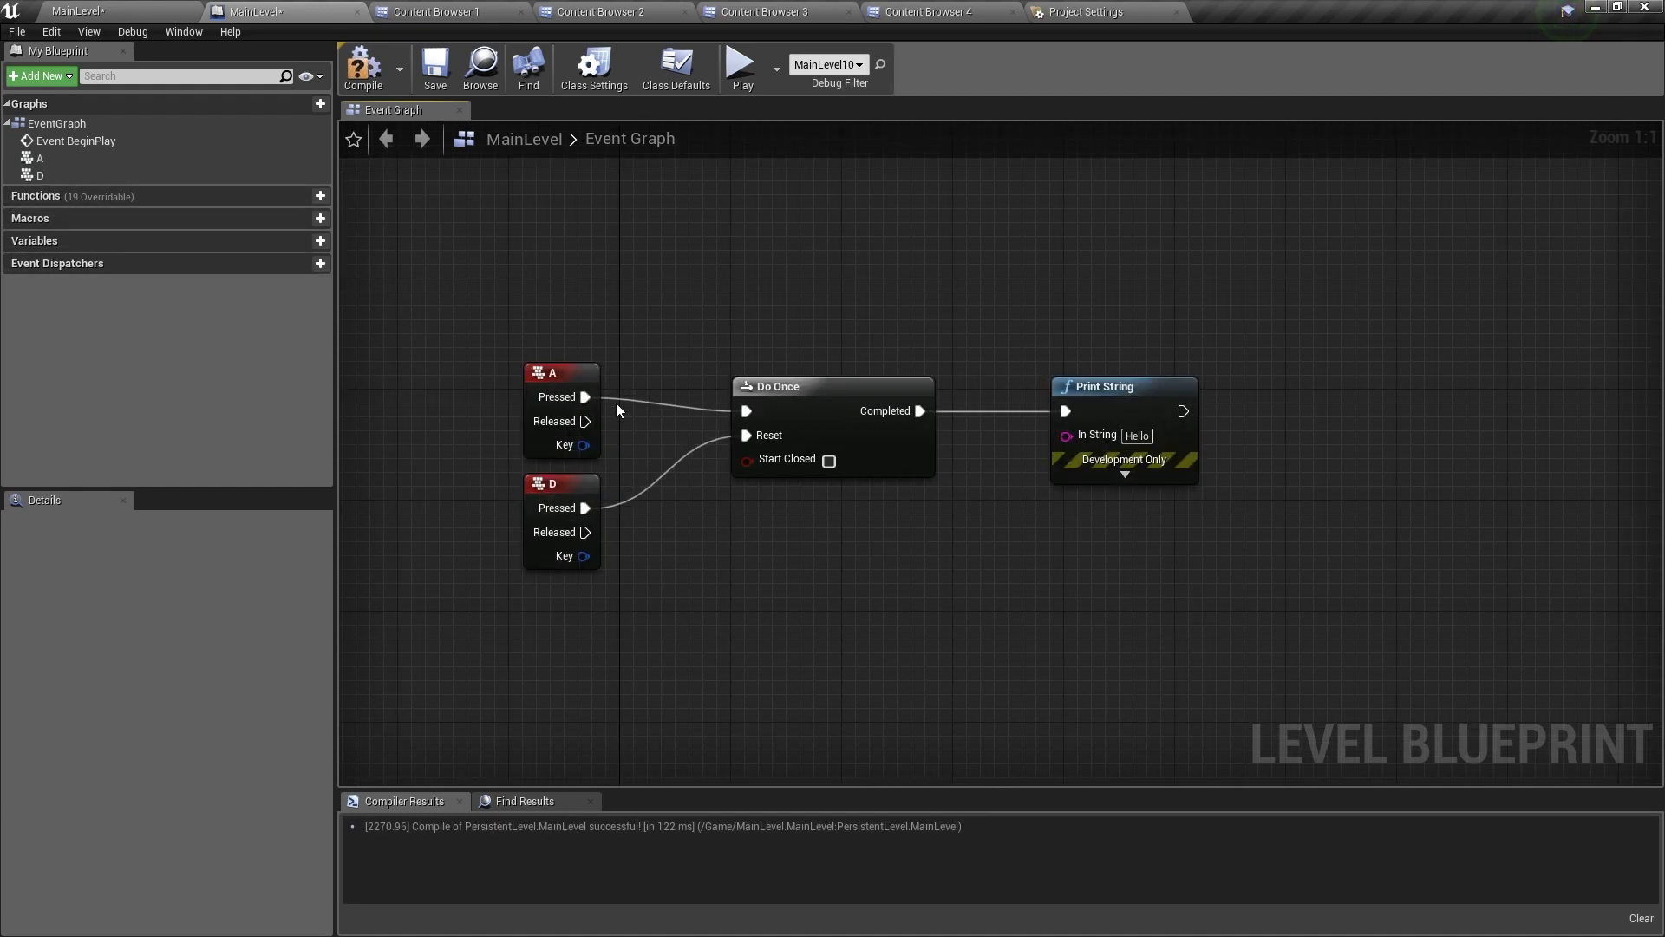
mouse_move(647, 358)
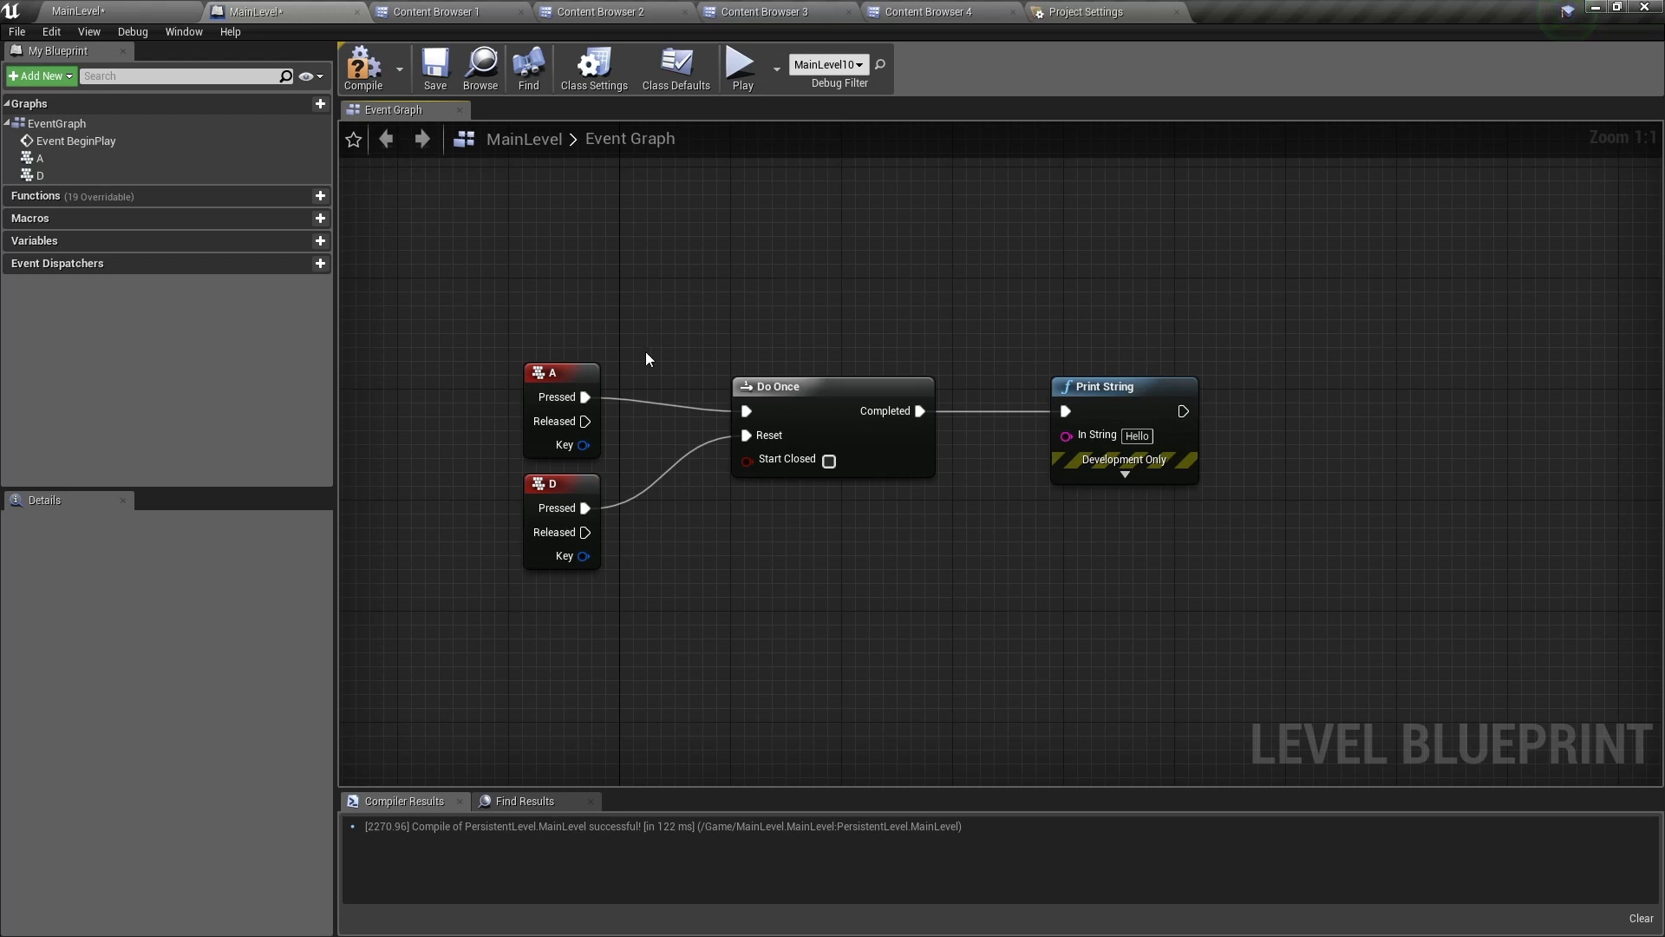
mouse_move(876, 345)
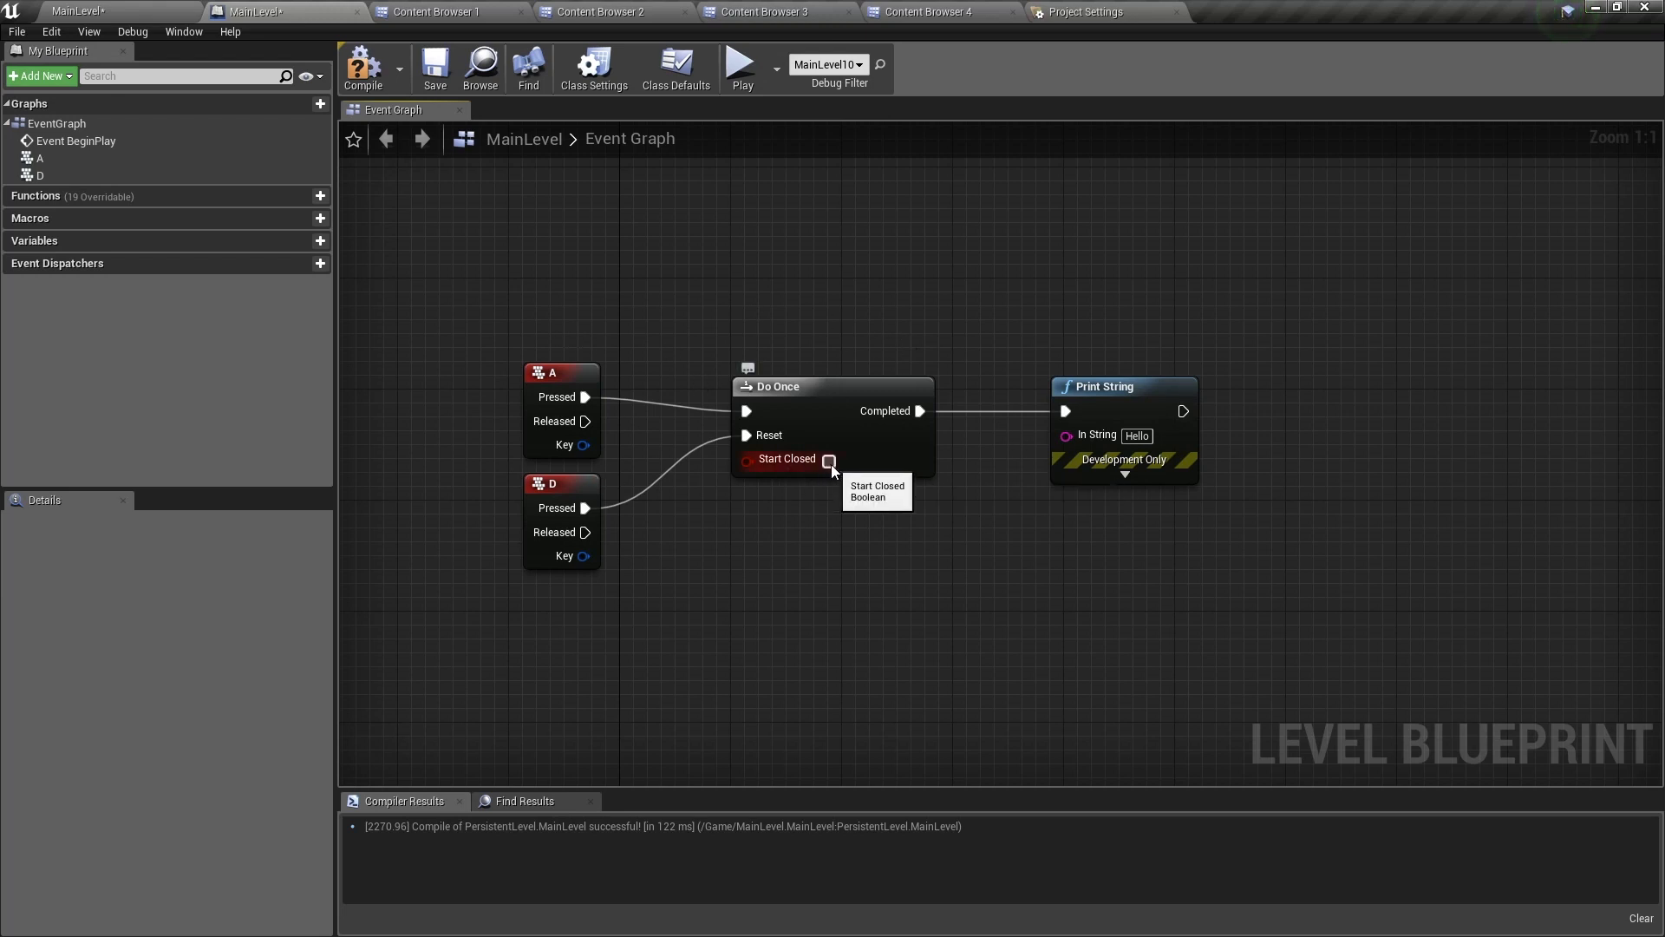
mouse_move(905, 417)
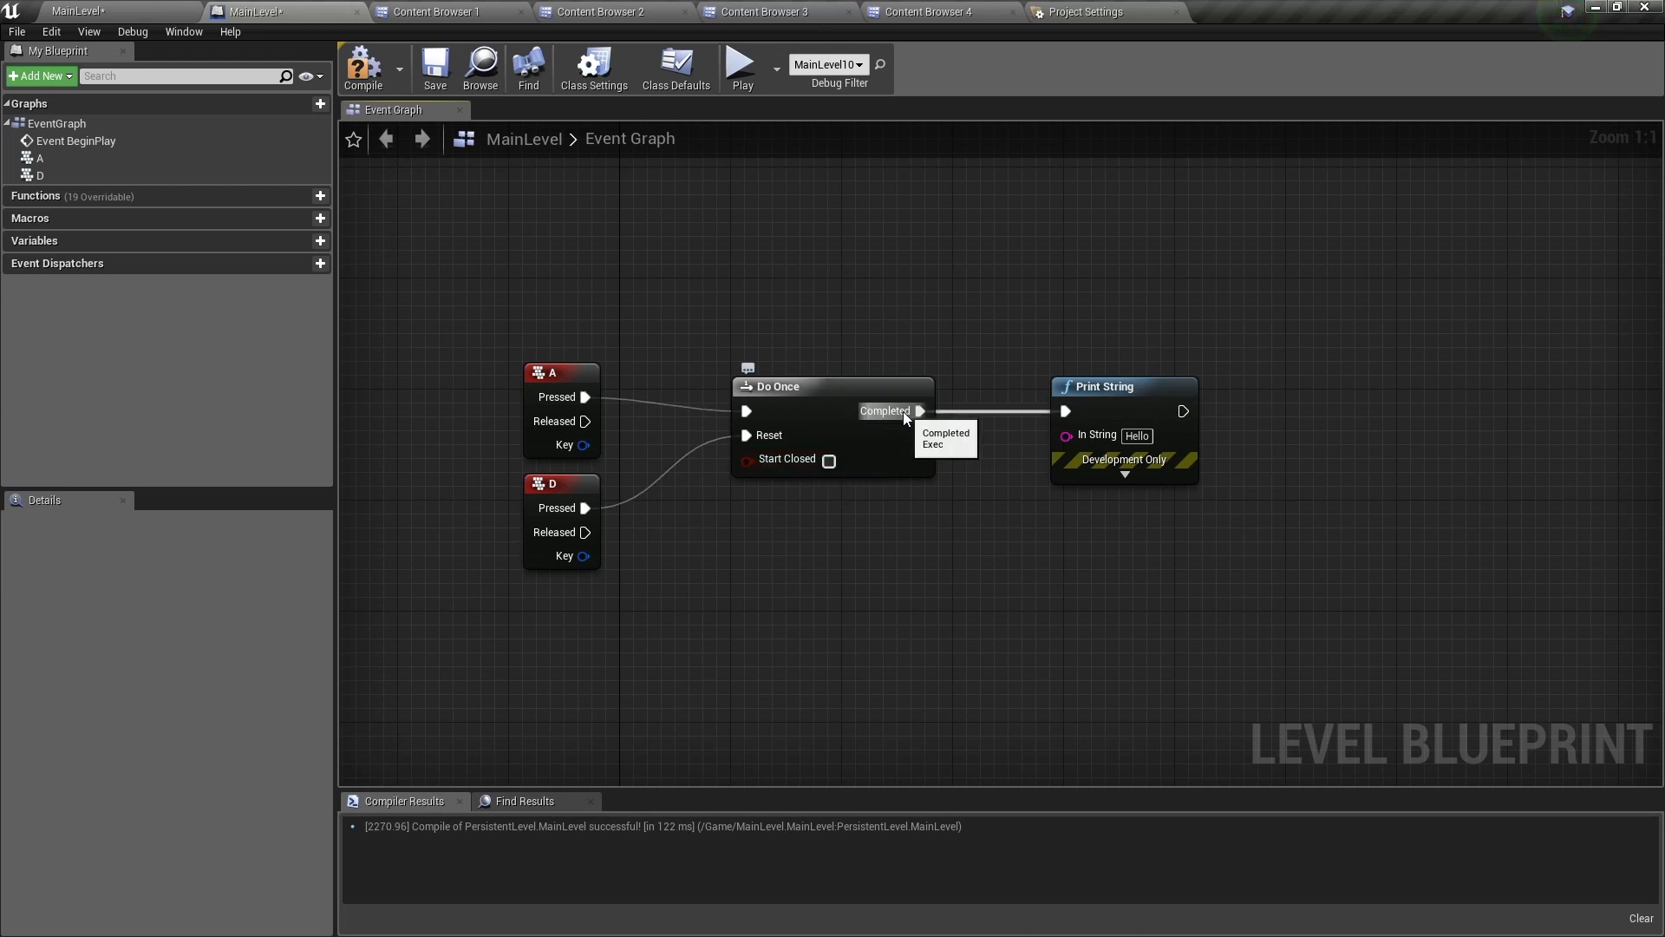
mouse_move(1119, 280)
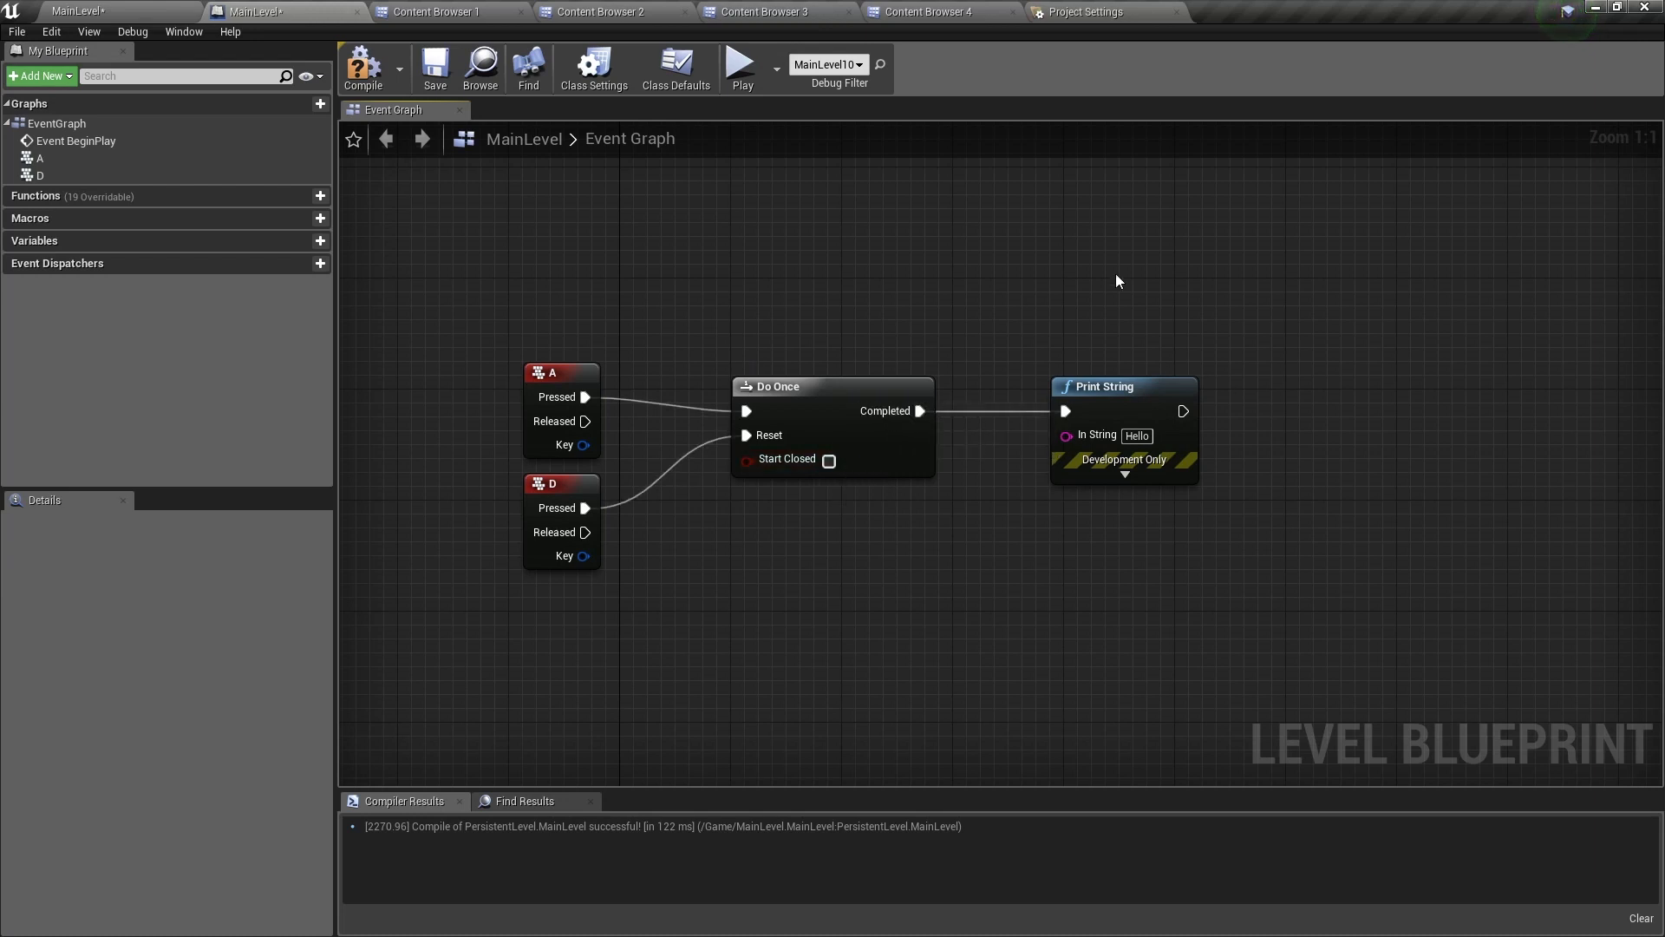
mouse_move(790, 608)
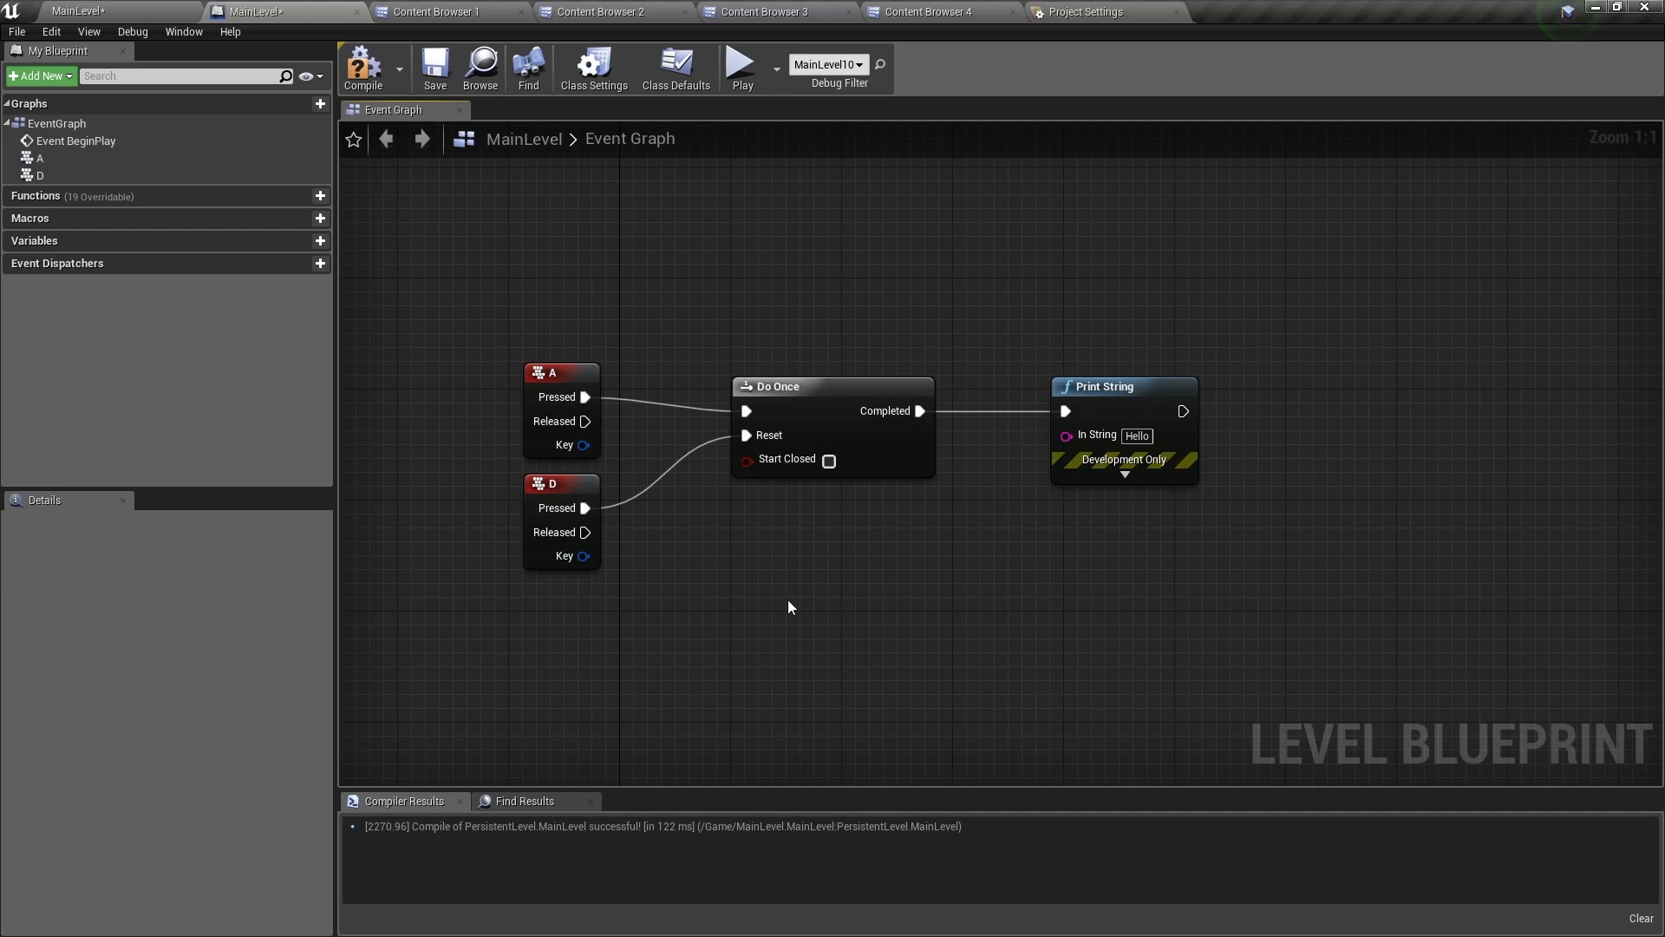
mouse_move(732, 539)
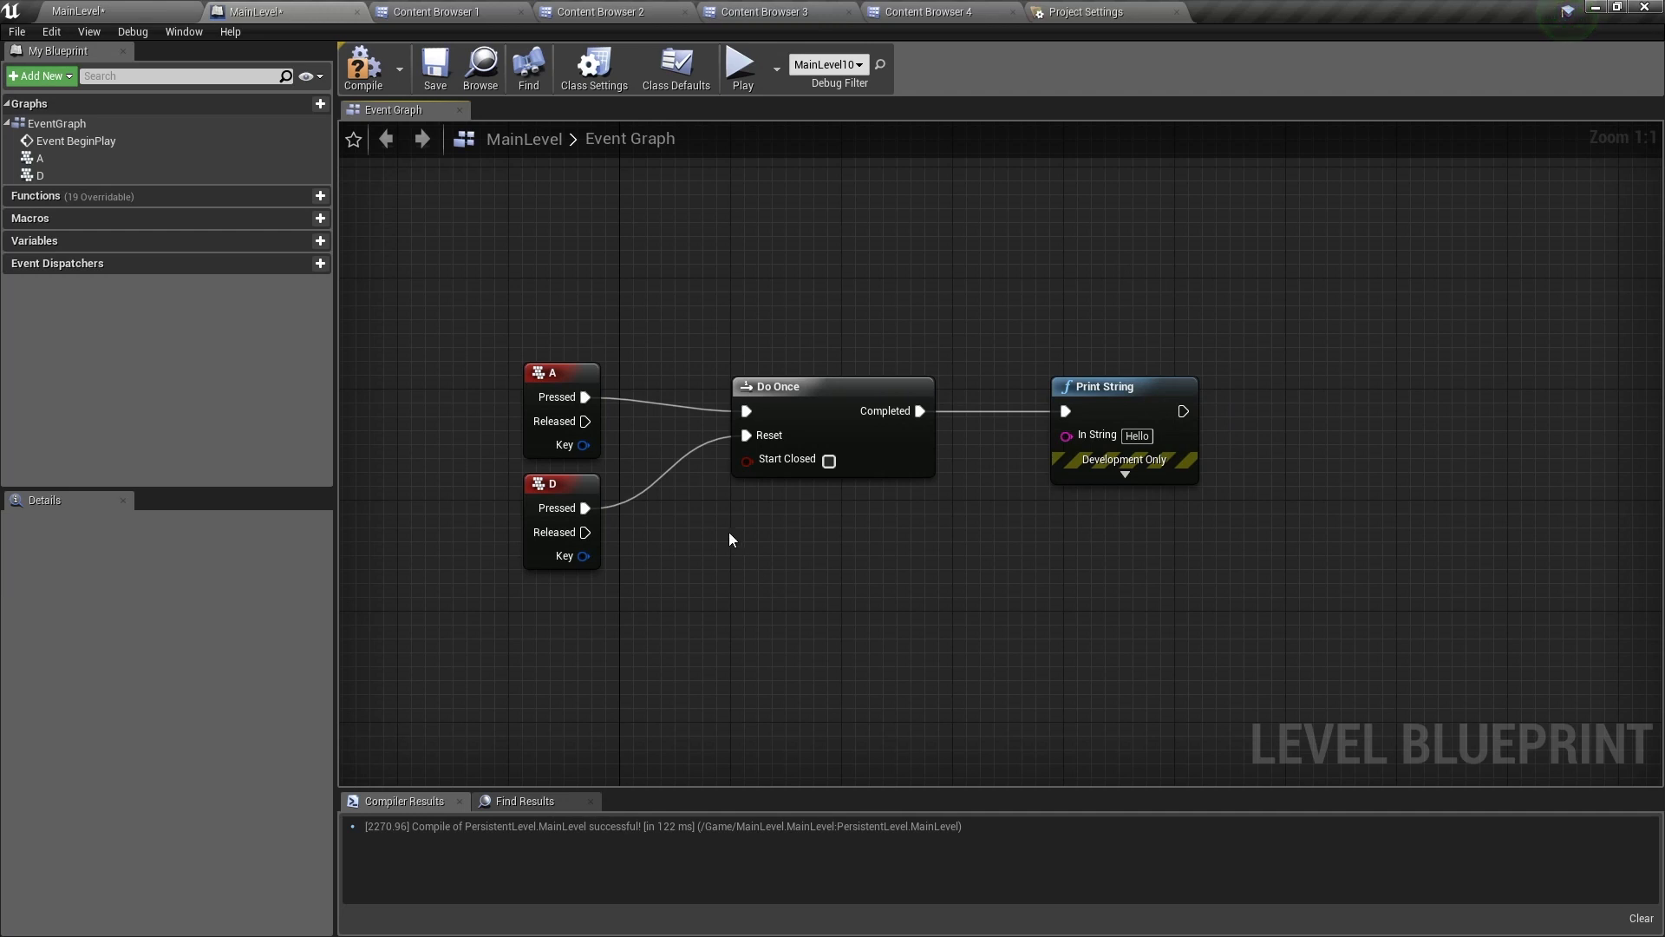
mouse_move(958, 417)
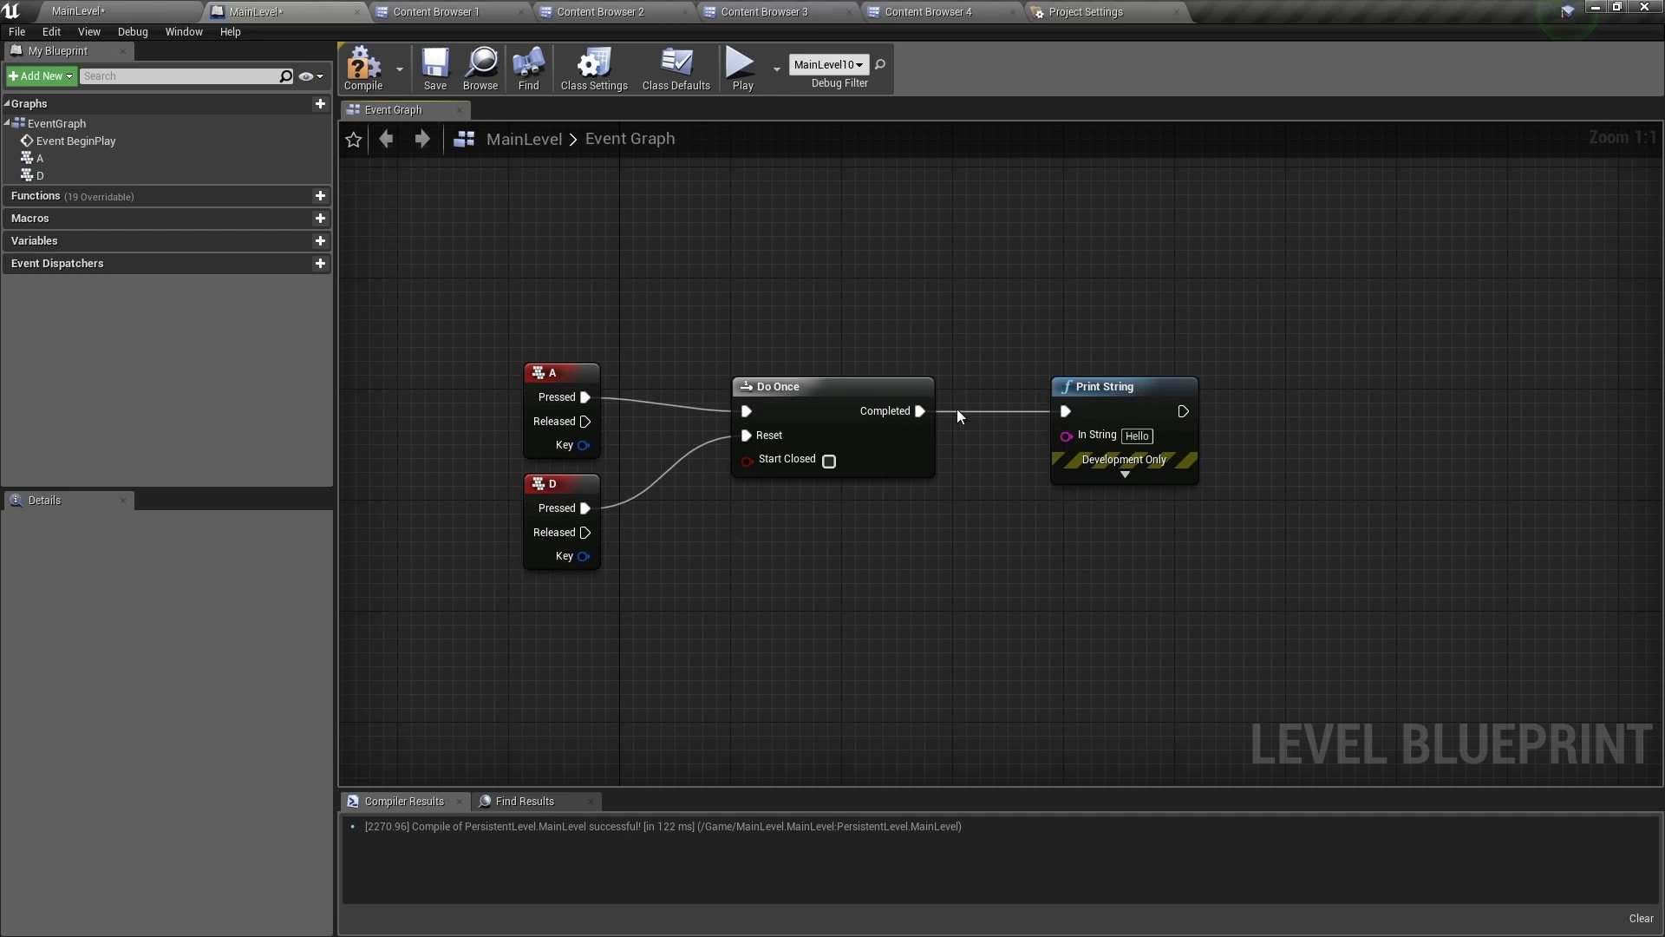
mouse_move(673, 501)
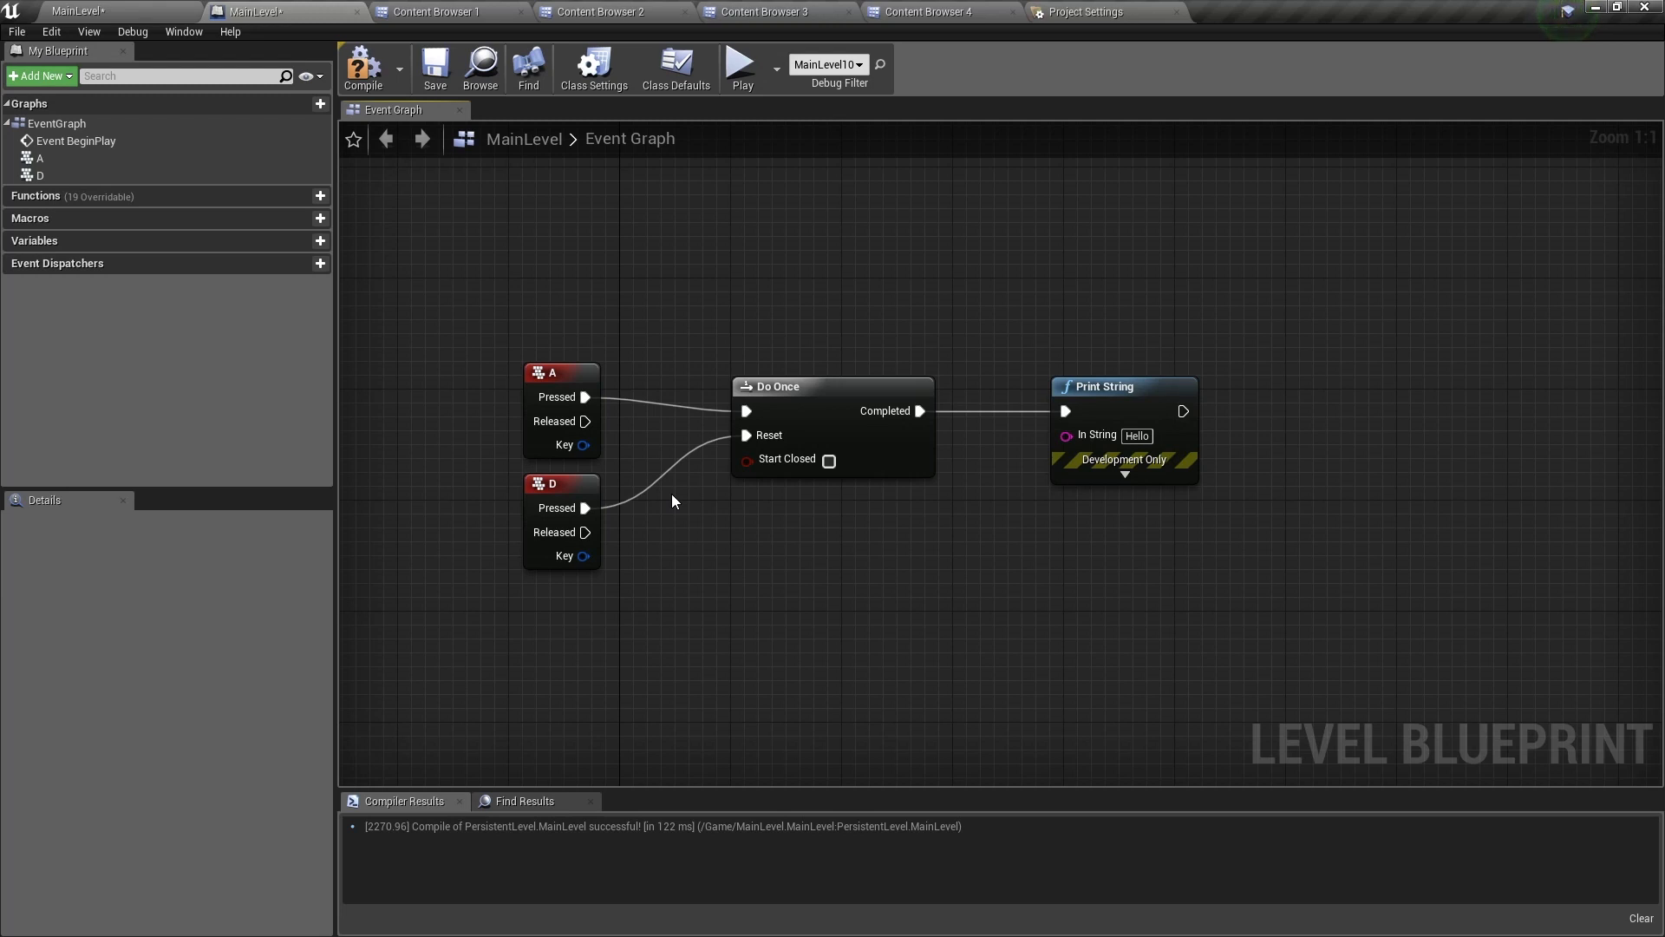
mouse_move(488, 500)
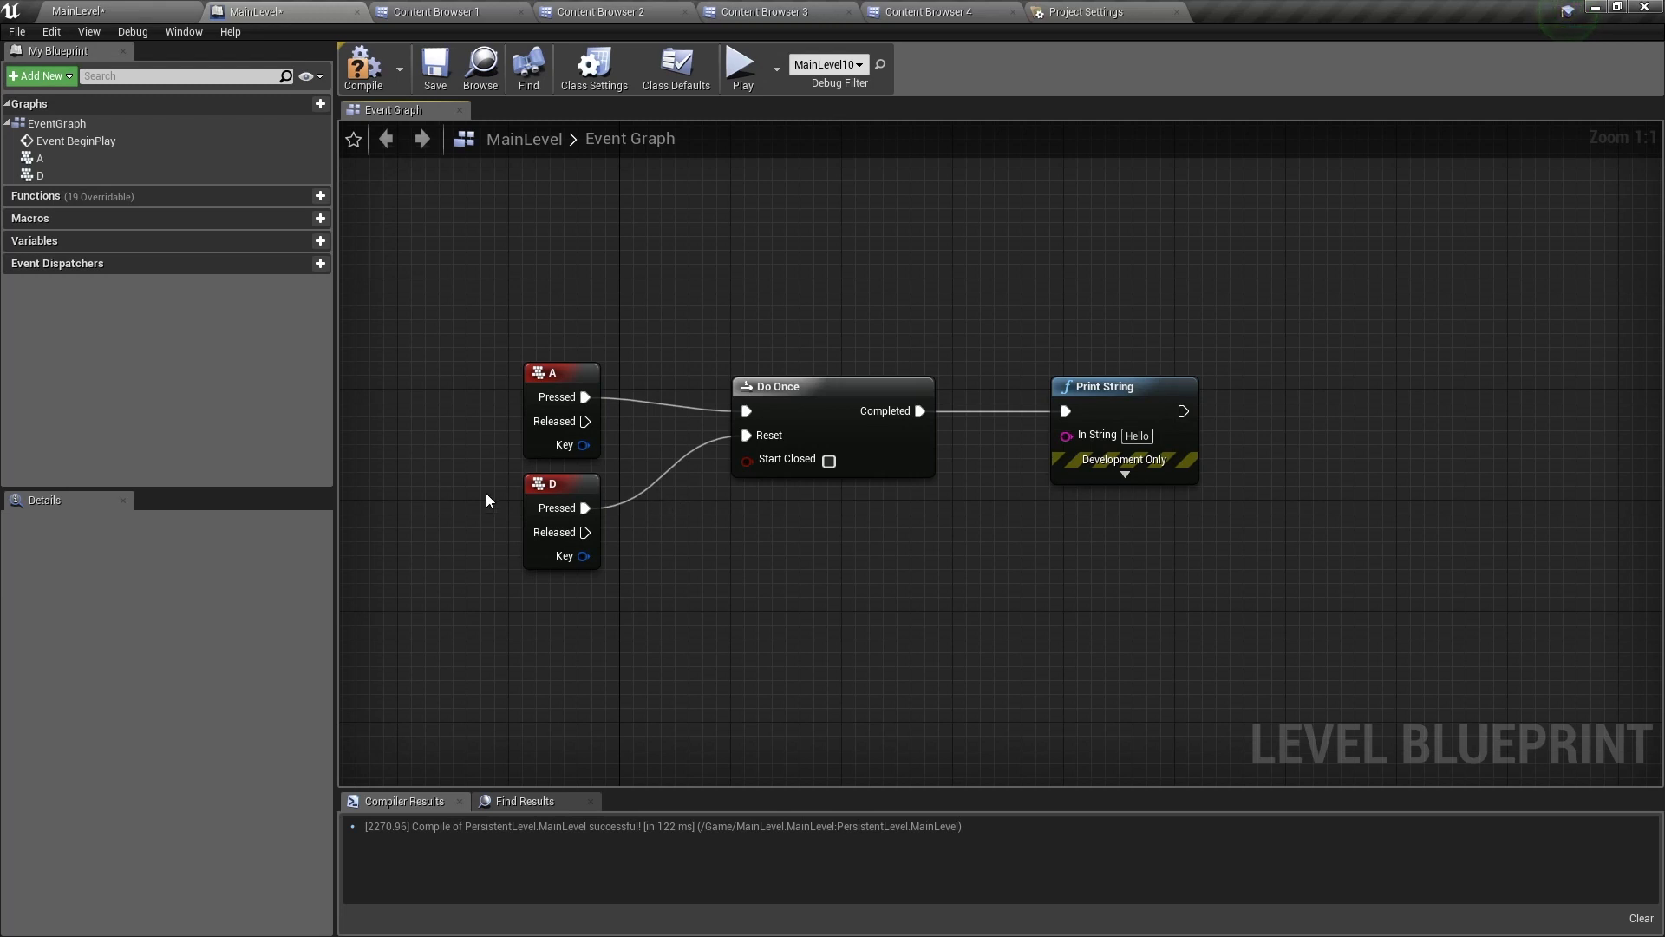
mouse_move(593, 455)
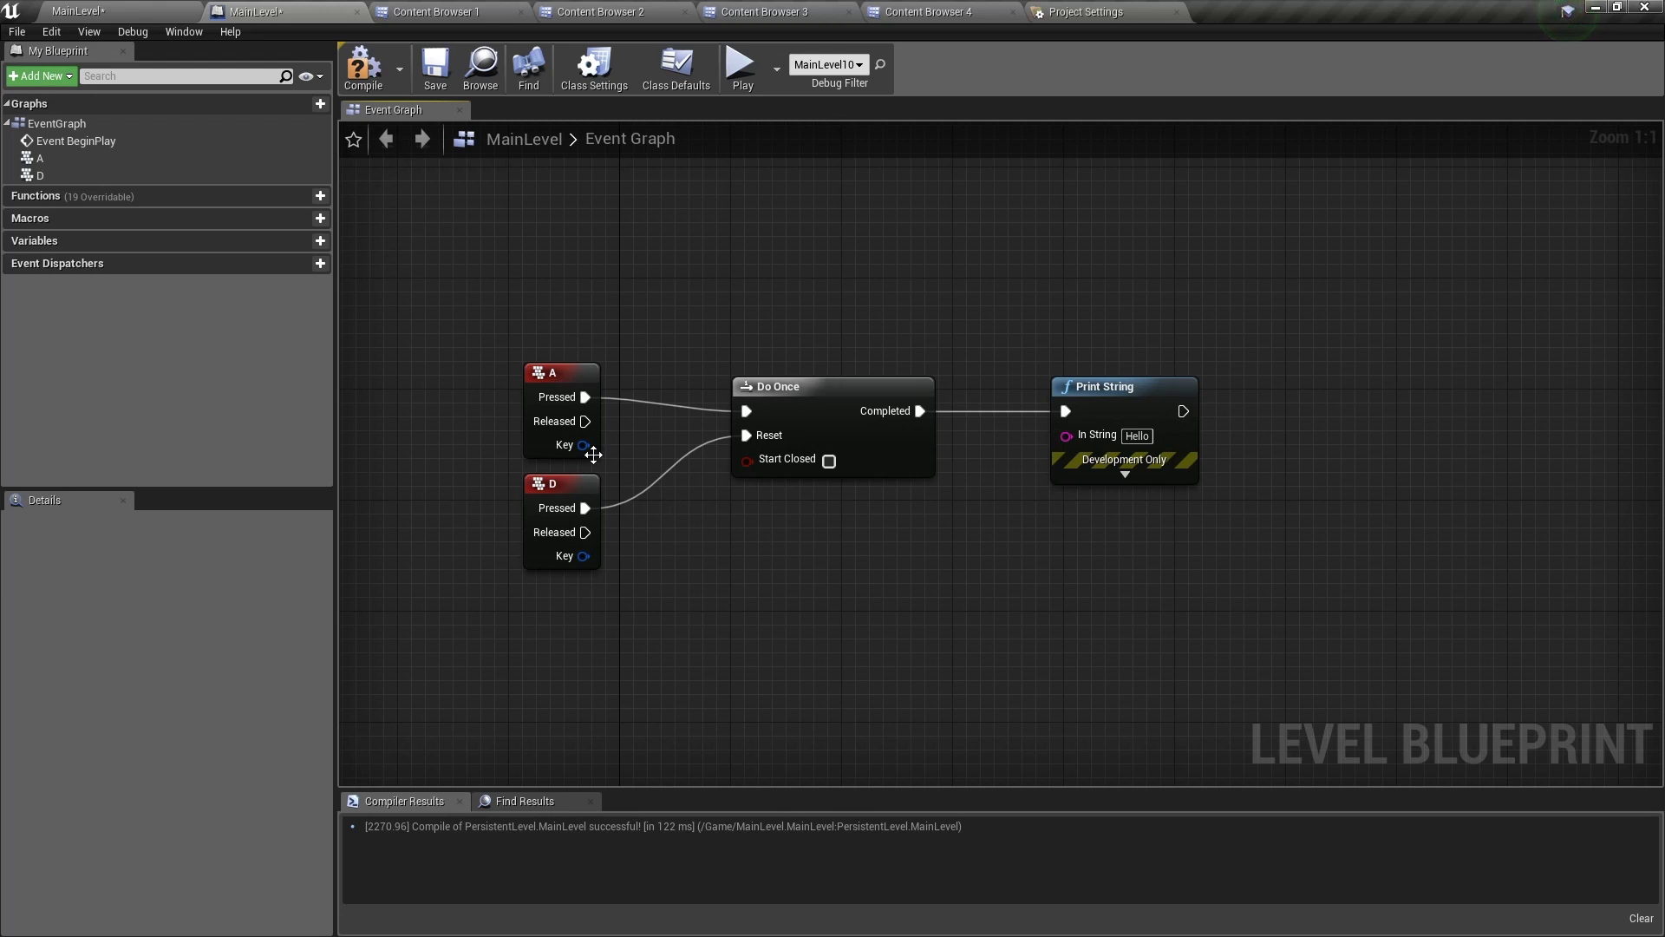
mouse_move(956, 464)
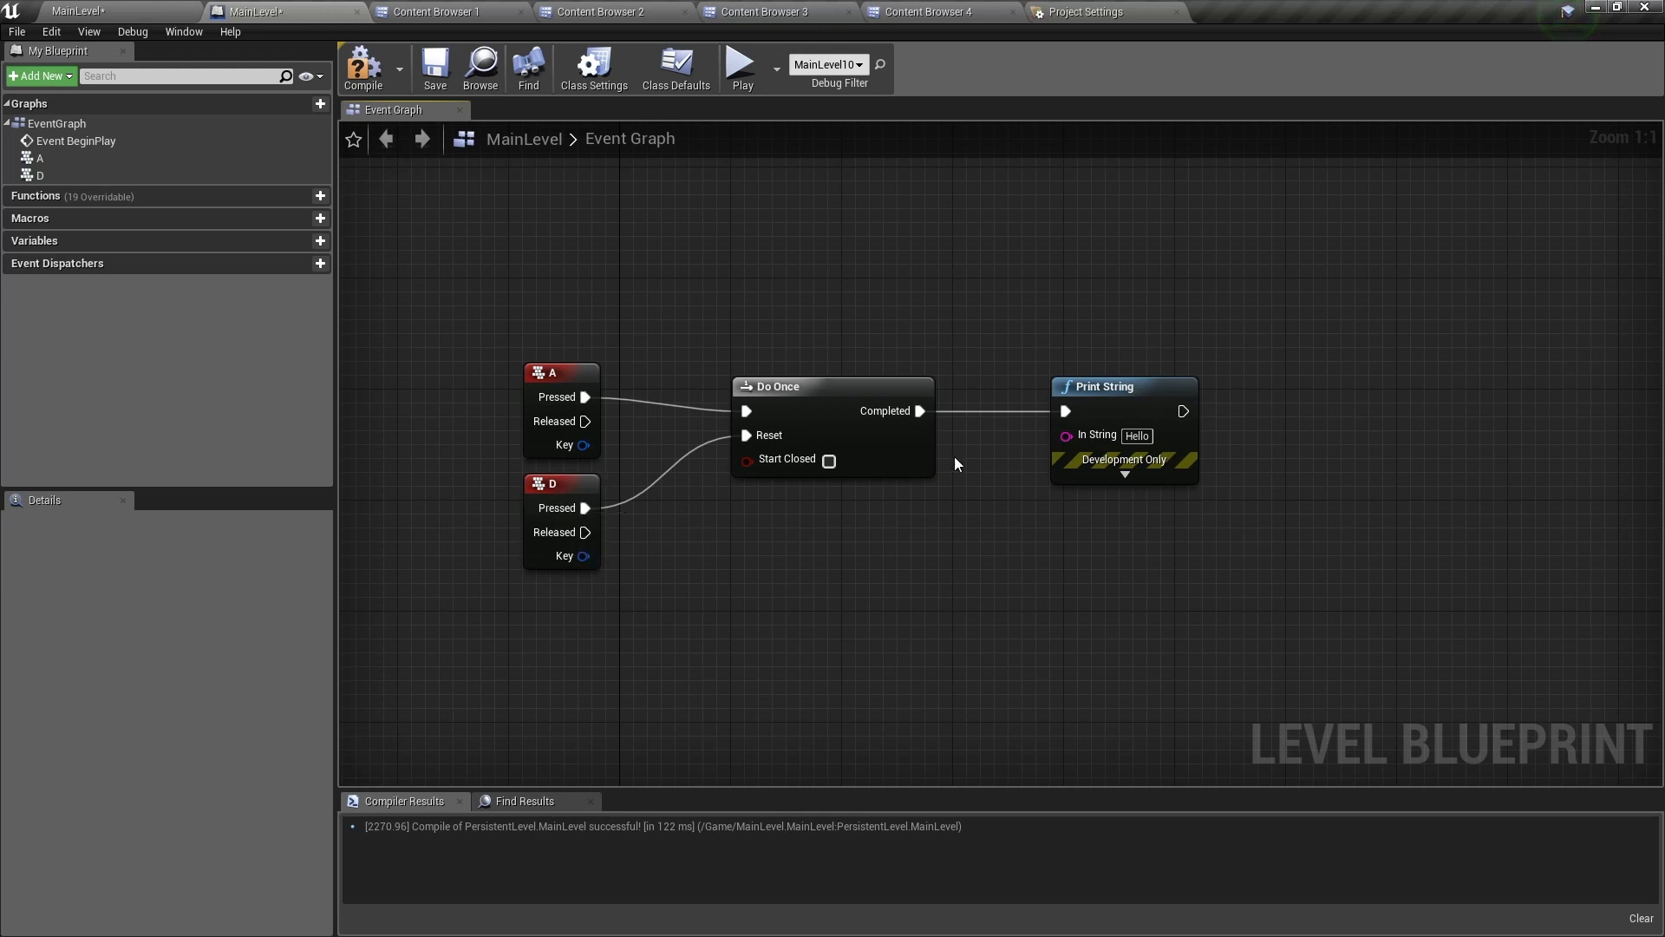
mouse_move(825, 530)
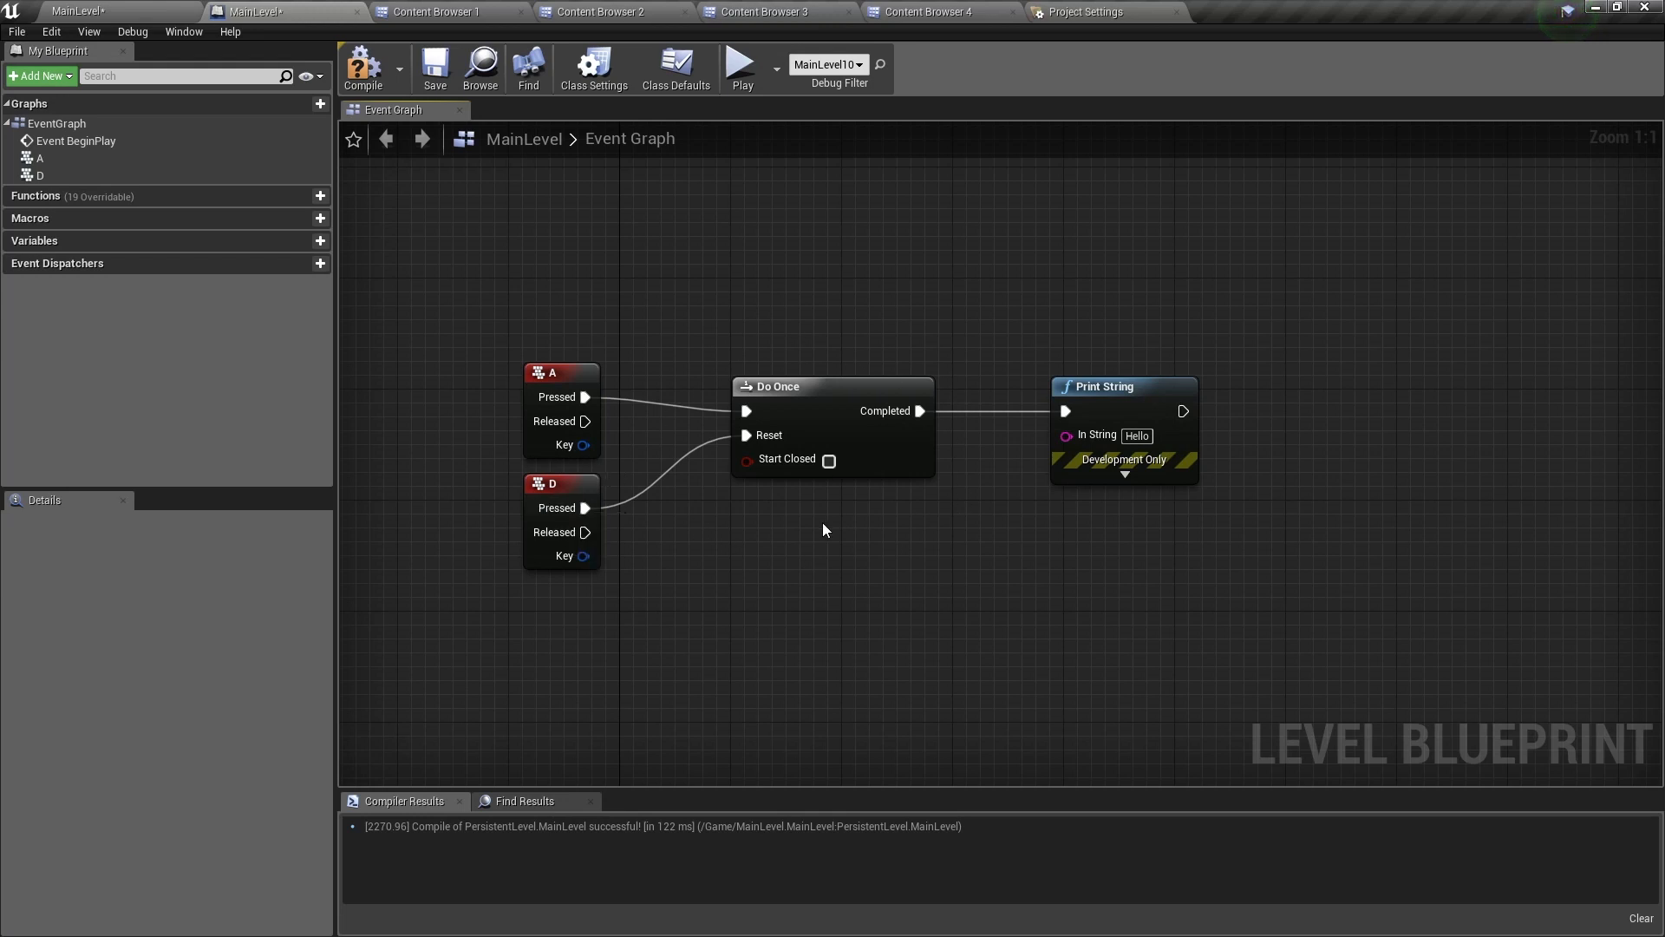
mouse_move(867, 332)
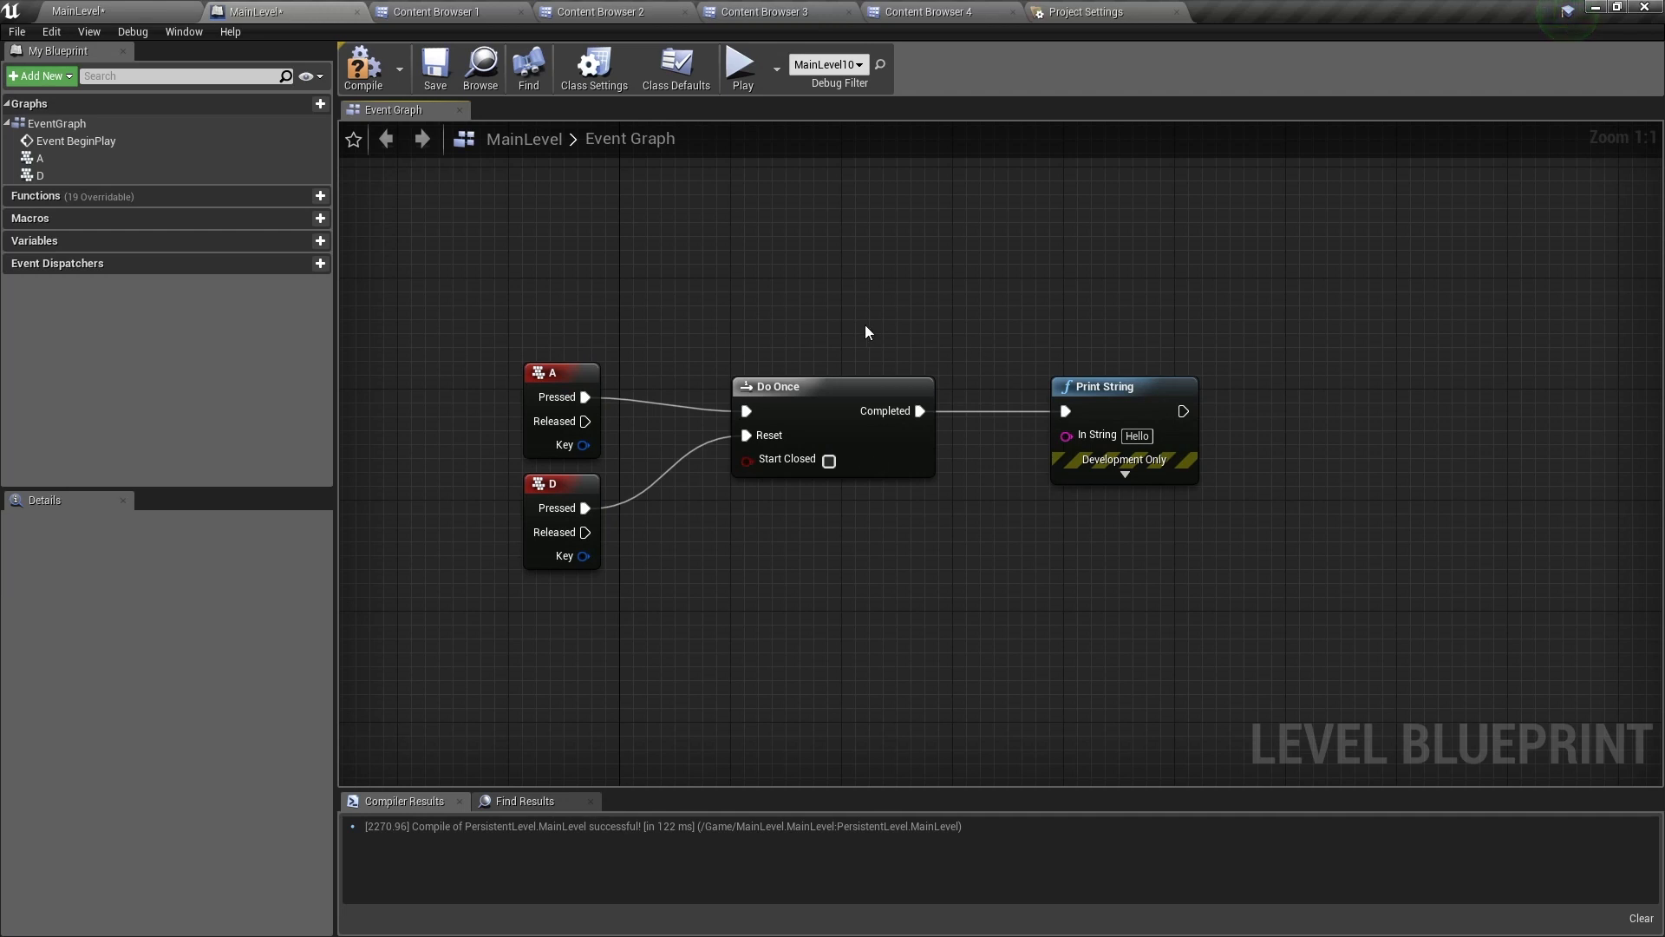
mouse_move(730, 279)
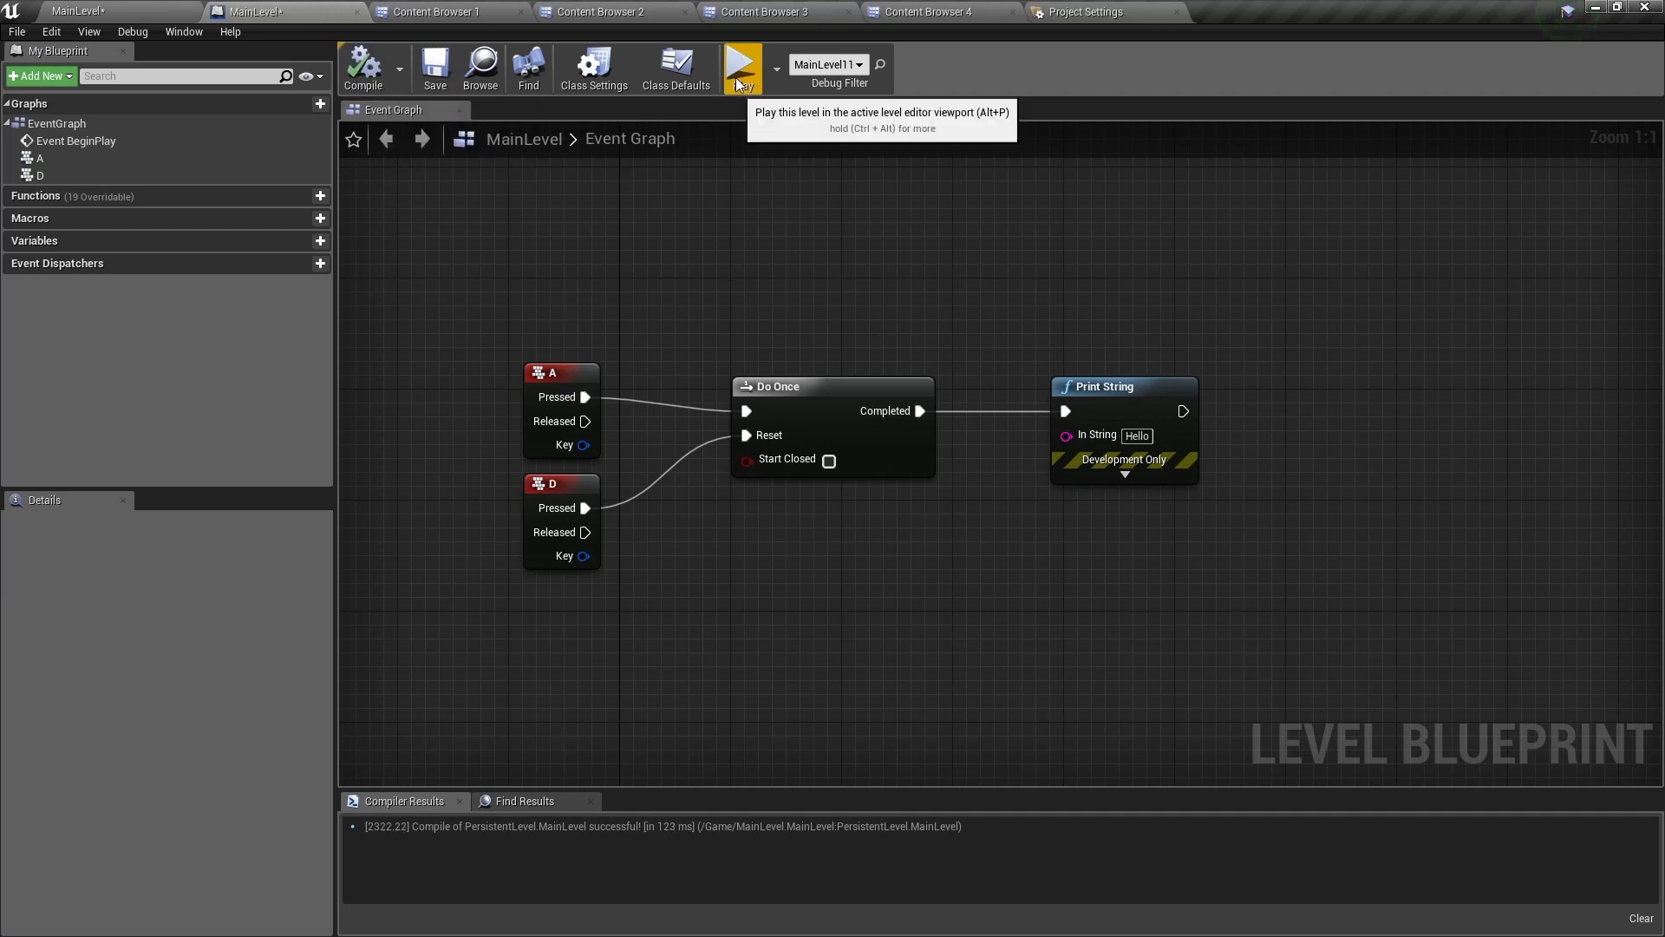
Step: Play the level and test the A key, then enable Do Once's Start Closed and replay
click(742, 68)
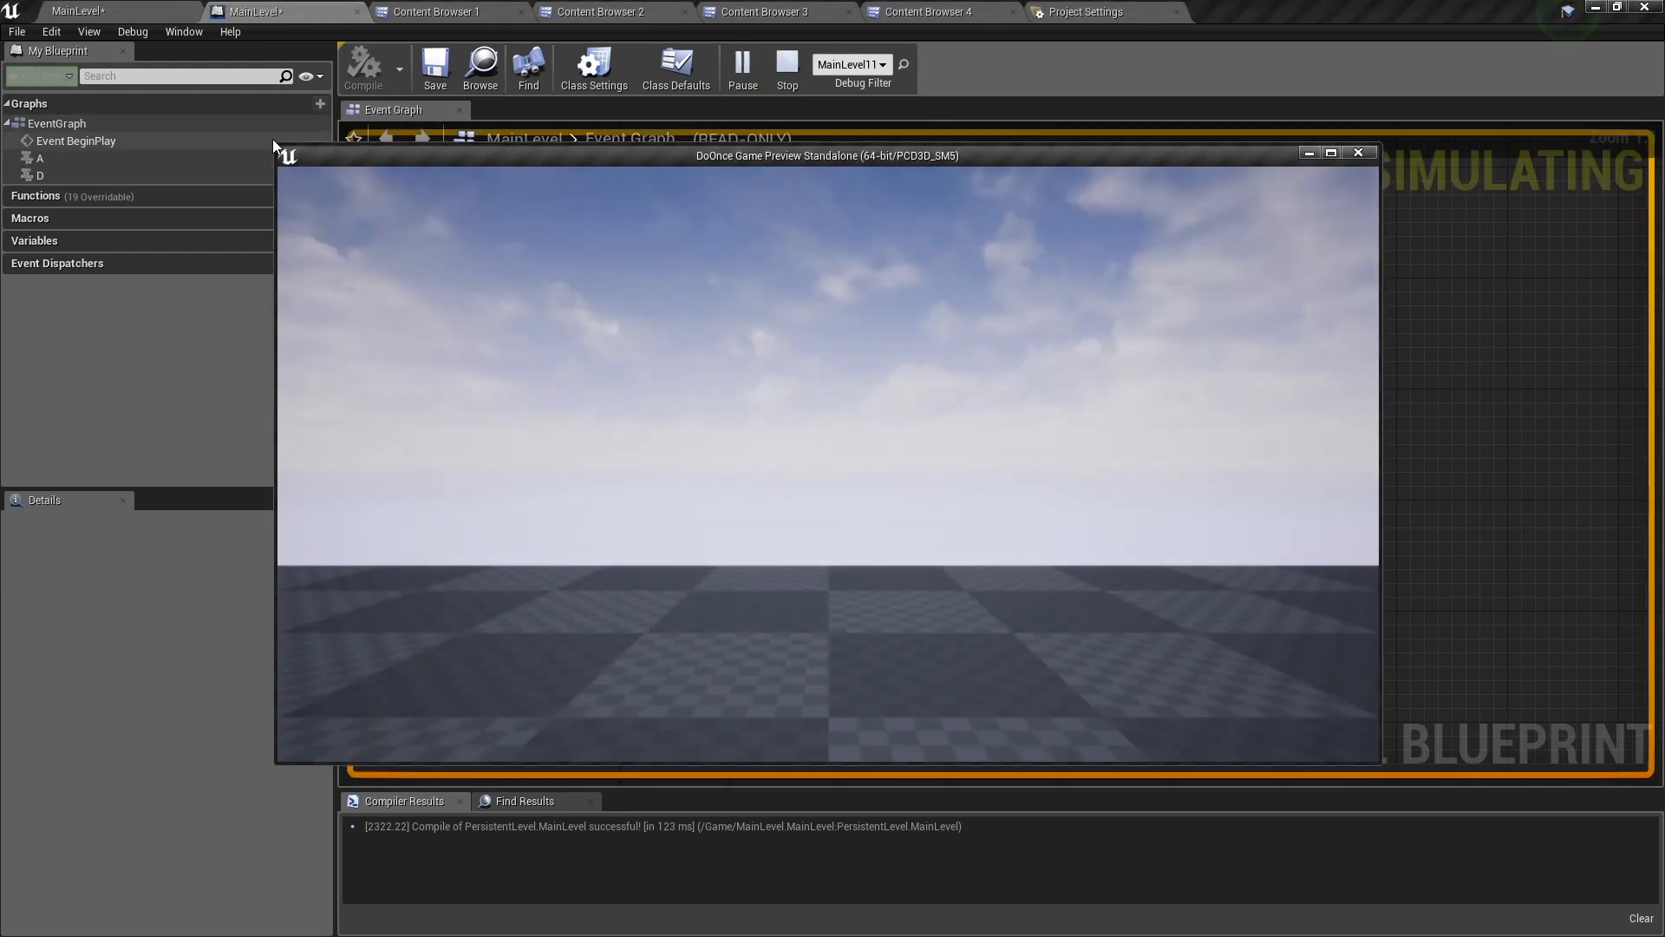
drag(827, 155, 1039, 378)
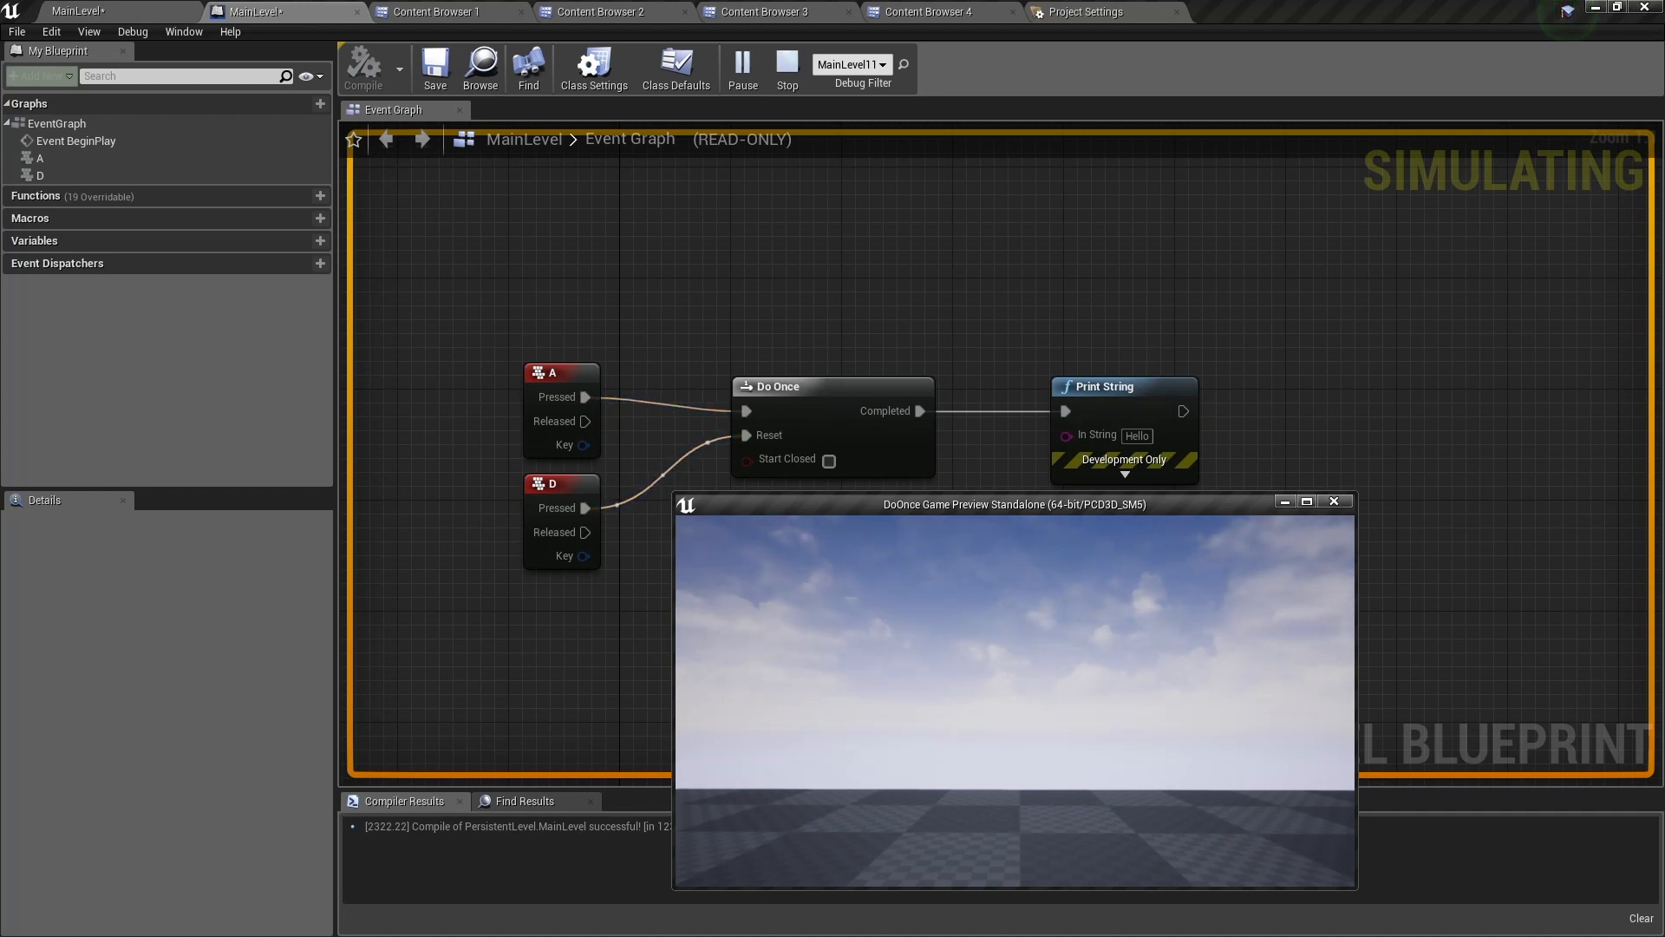
key(A)
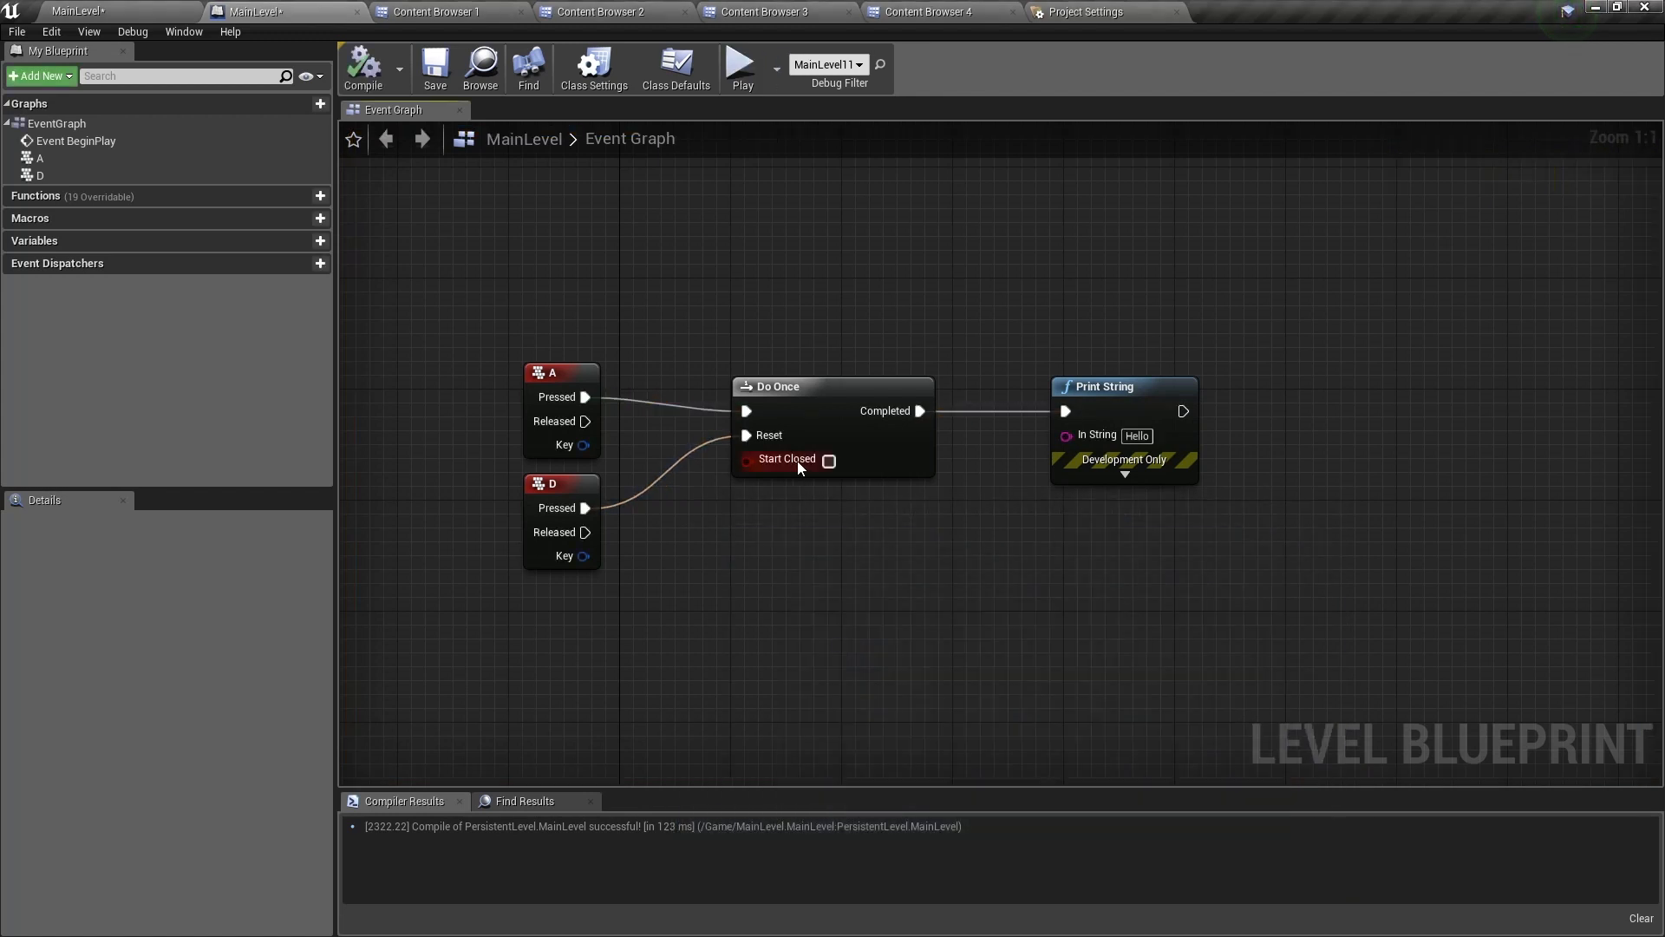
click(828, 459)
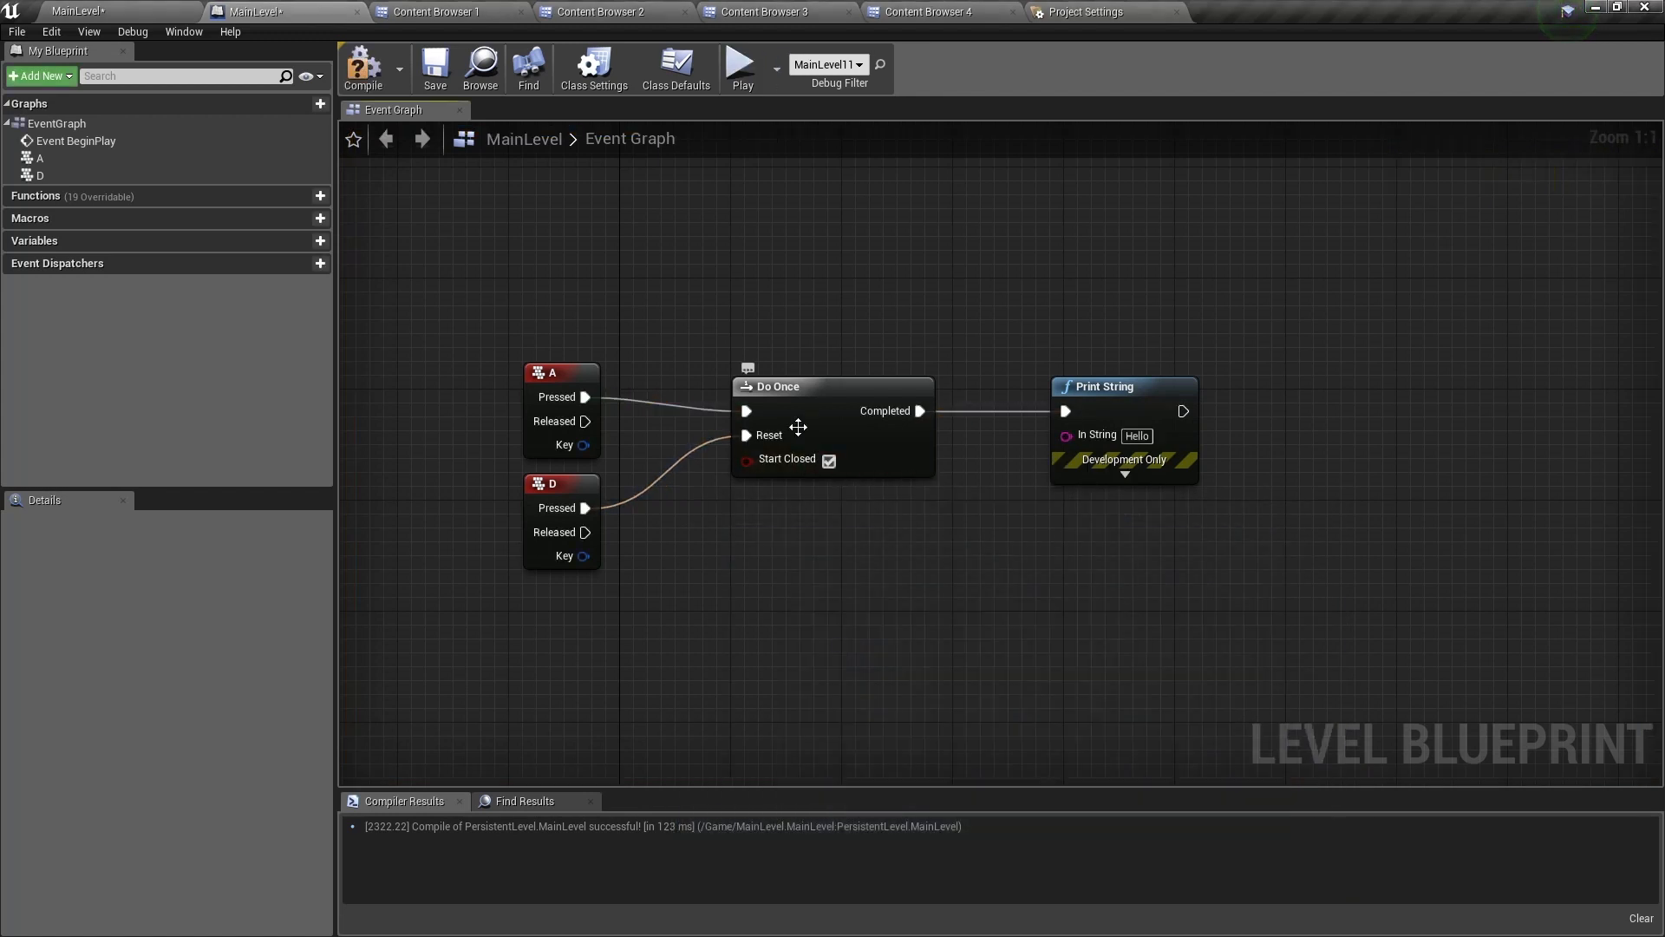
click(742, 63)
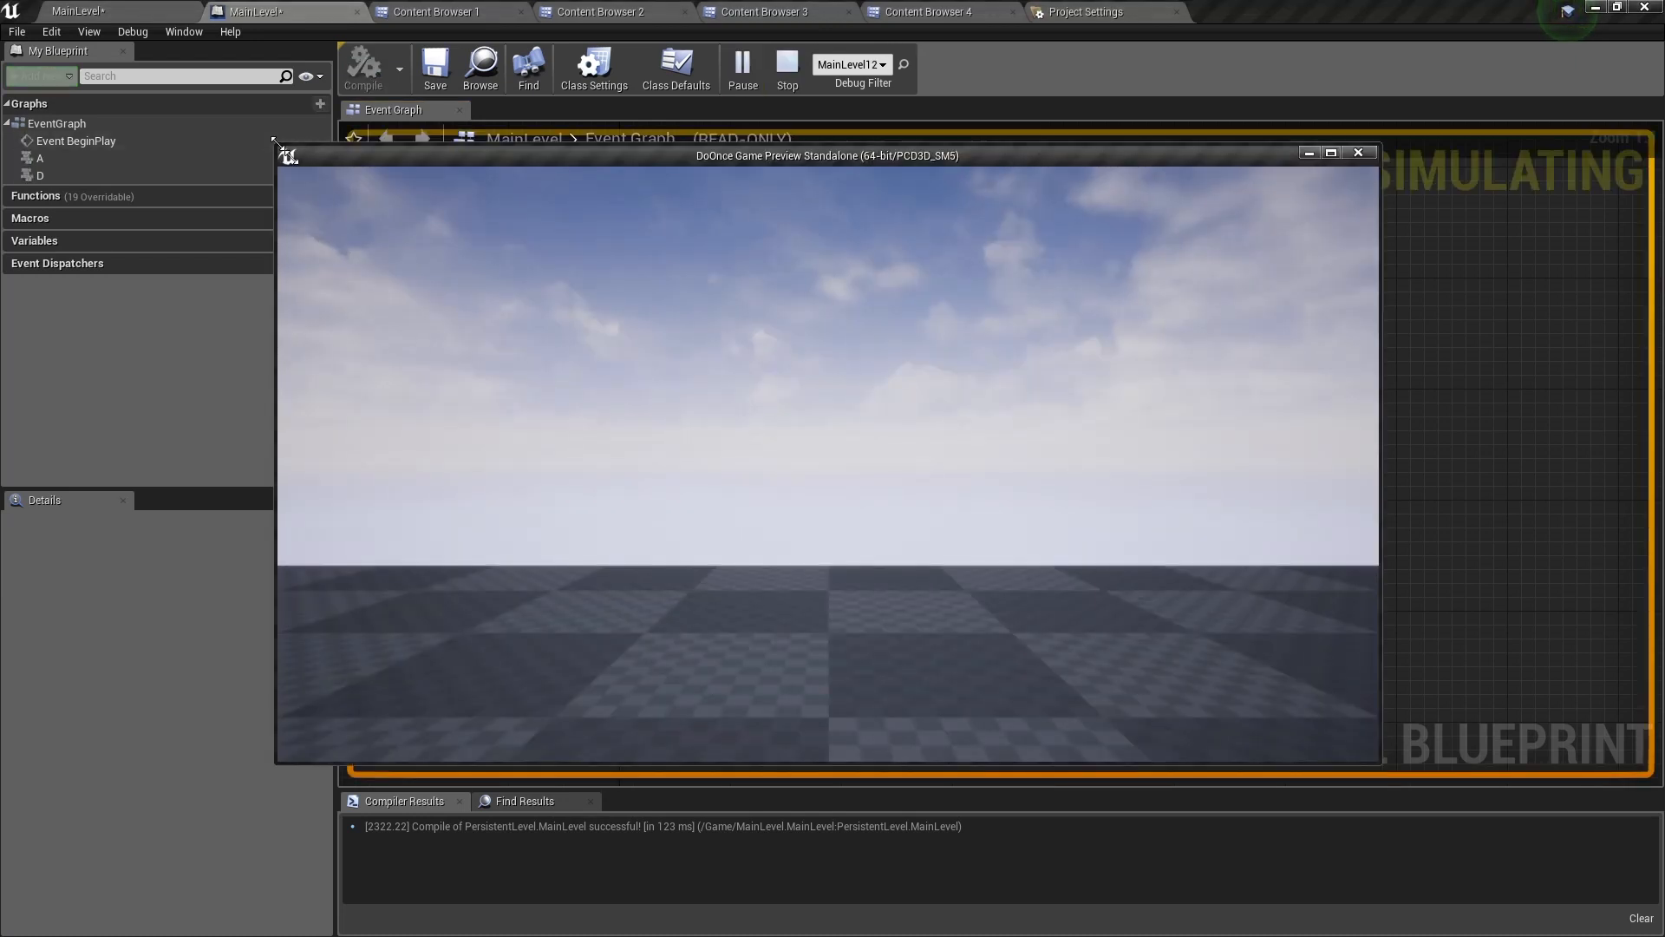
Step: Move the game preview aside to test with Start Closed enabled, then stop the session
drag(827, 156, 1007, 510)
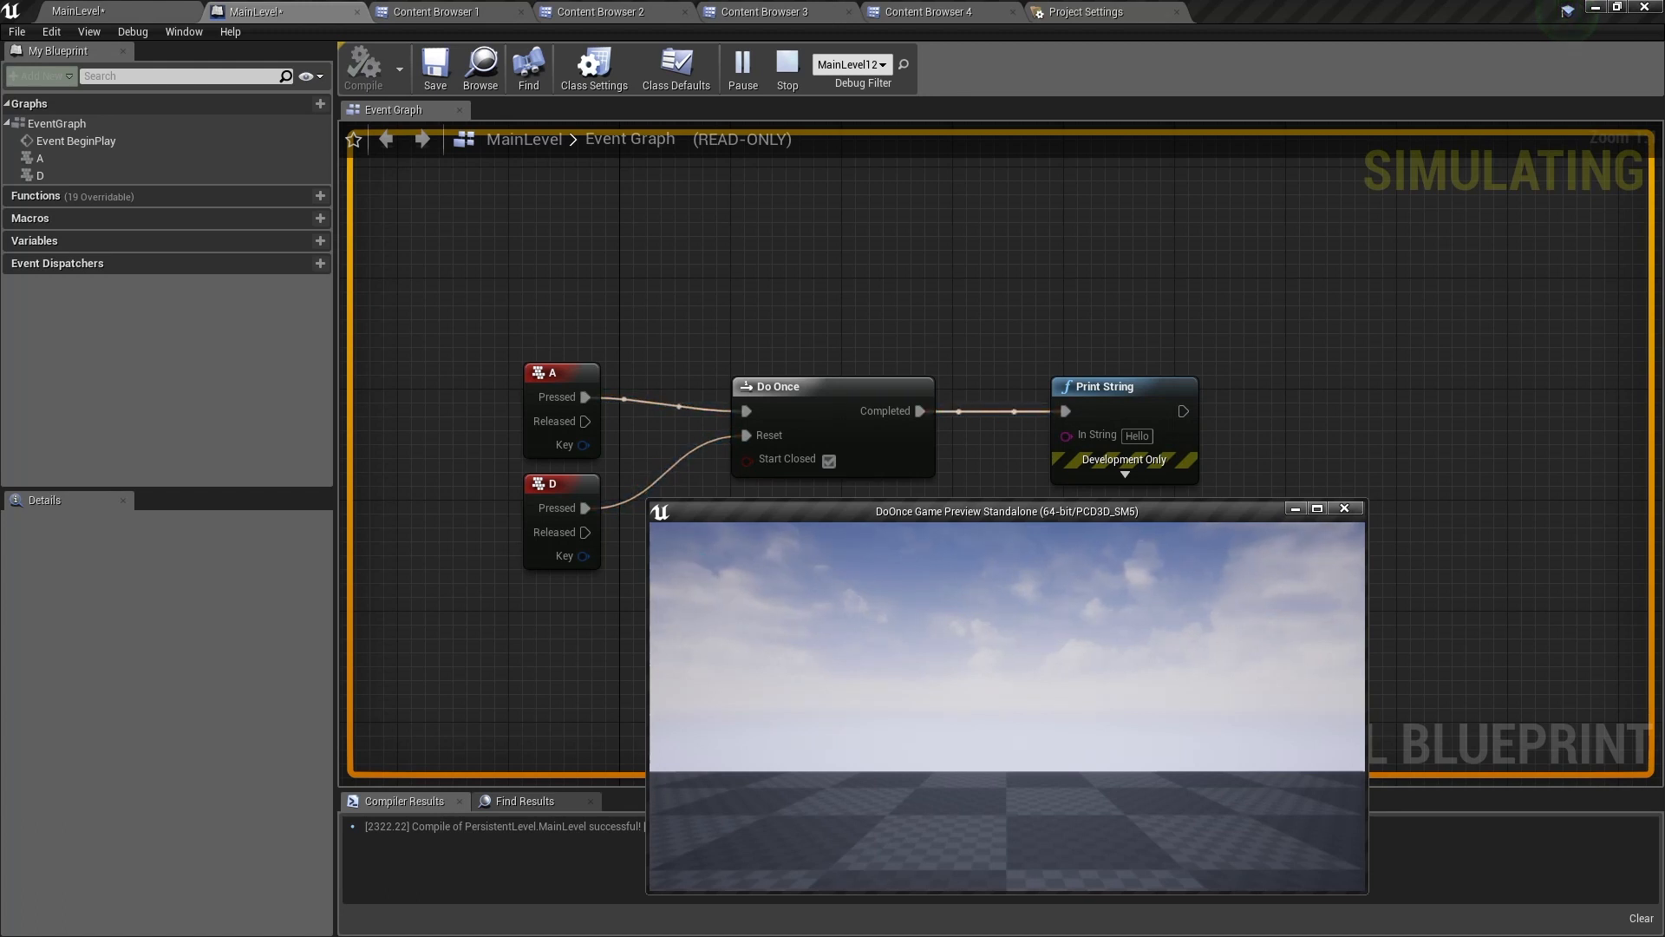
click(787, 65)
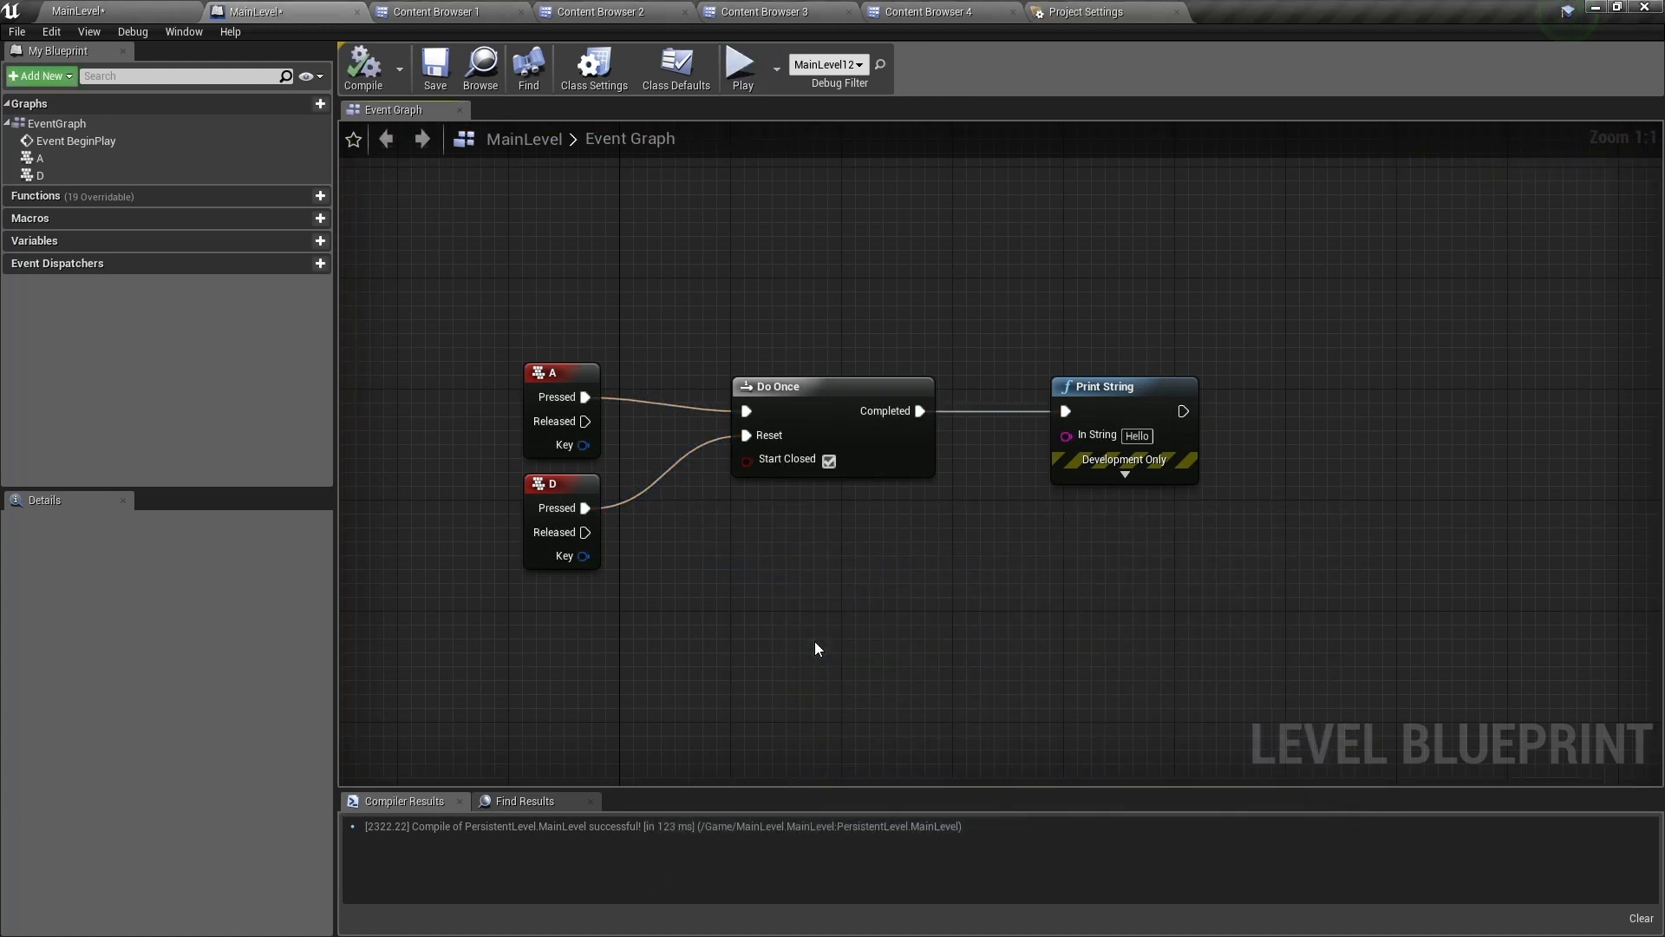